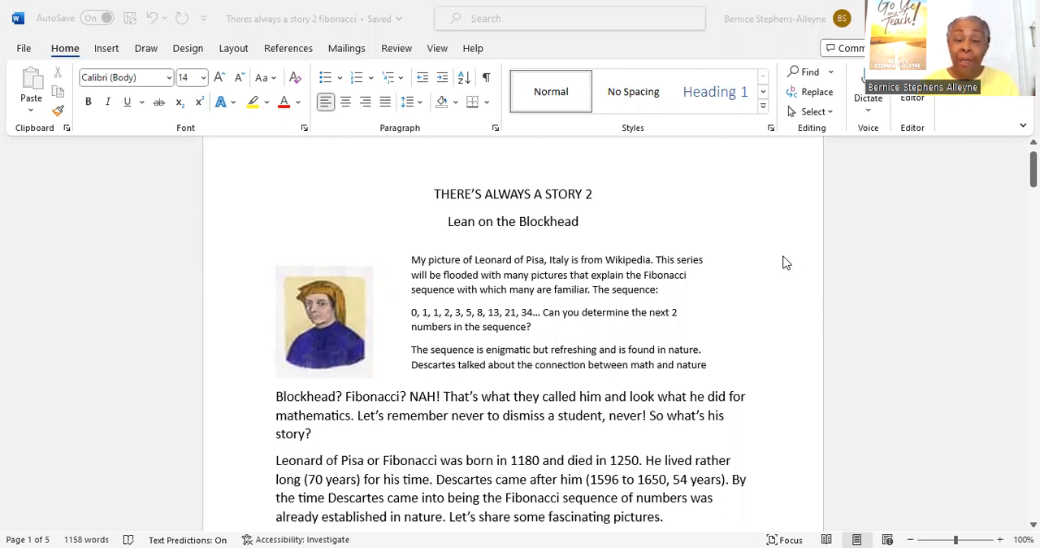
mouse_move(793, 256)
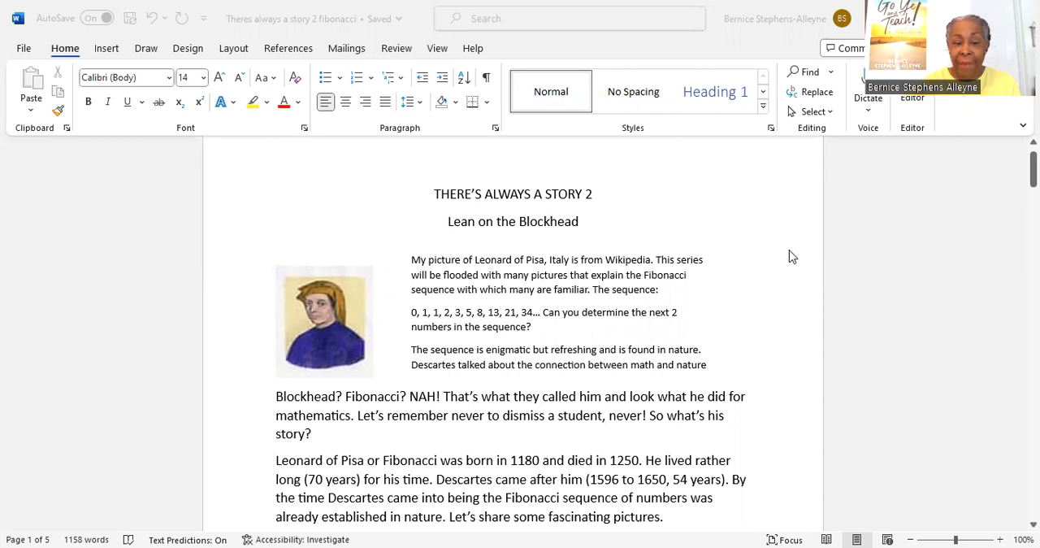
scroll("down", 3)
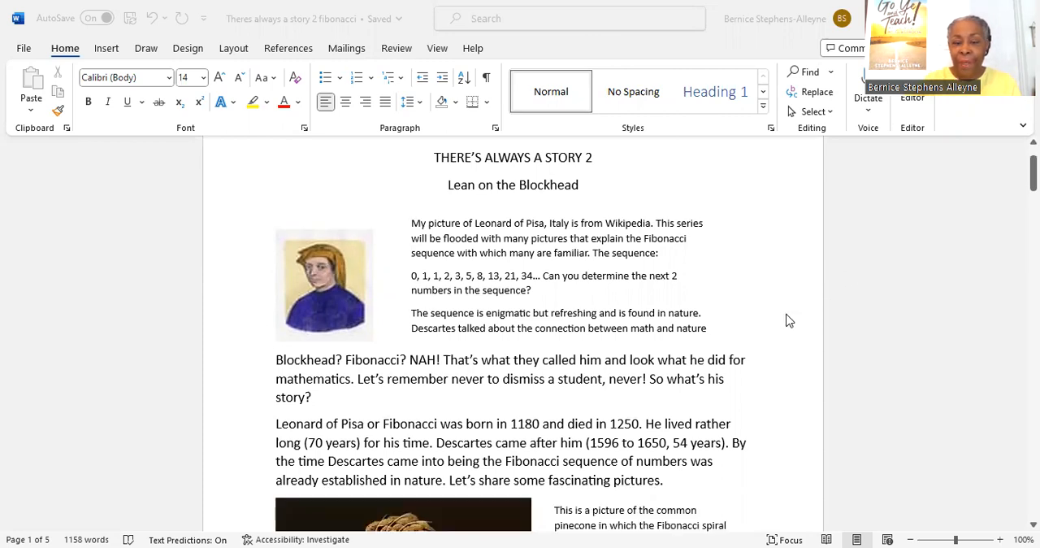
mouse_move(793, 312)
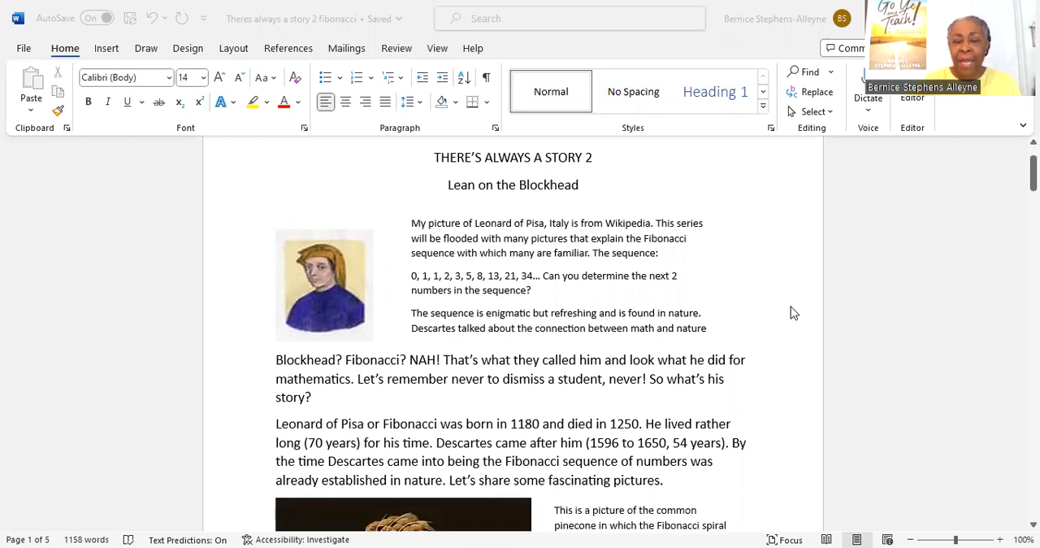
scroll("down", 3)
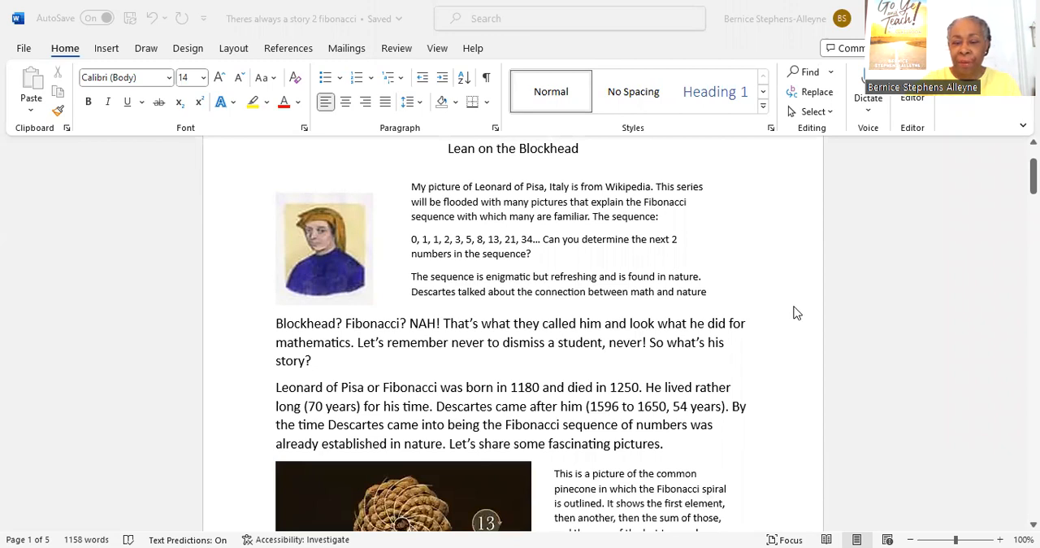
scroll("down", 3)
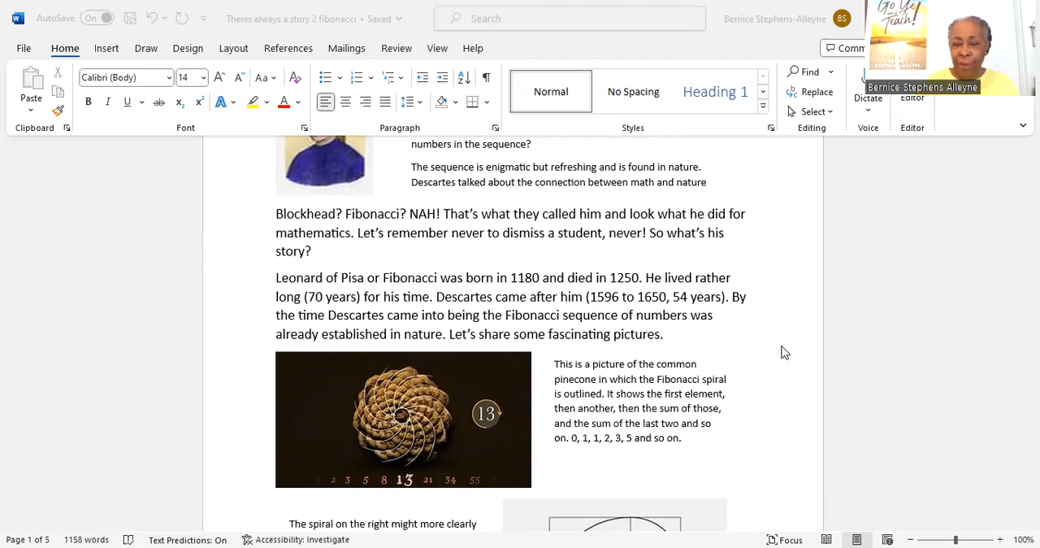
scroll("down", 3)
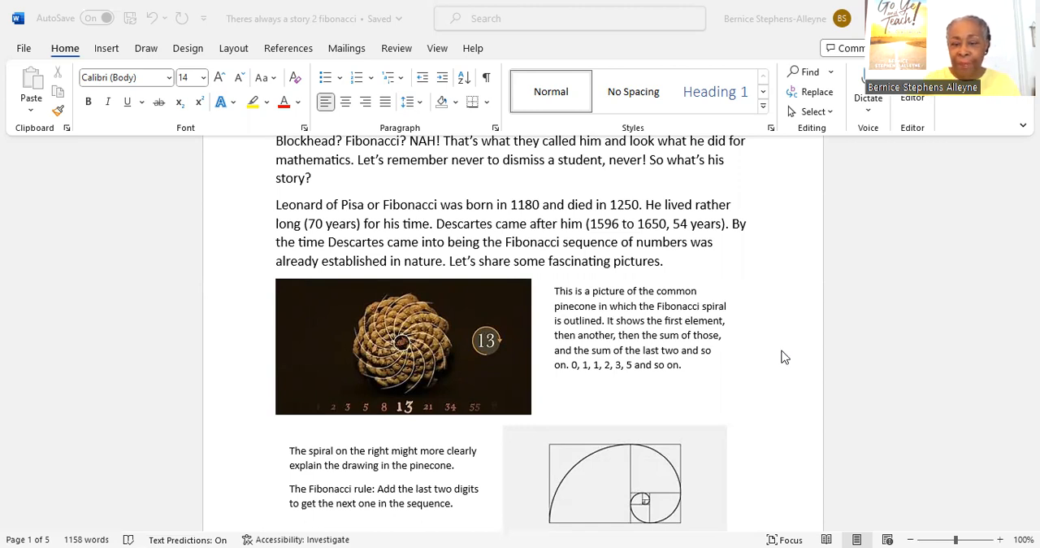
scroll("down", 3)
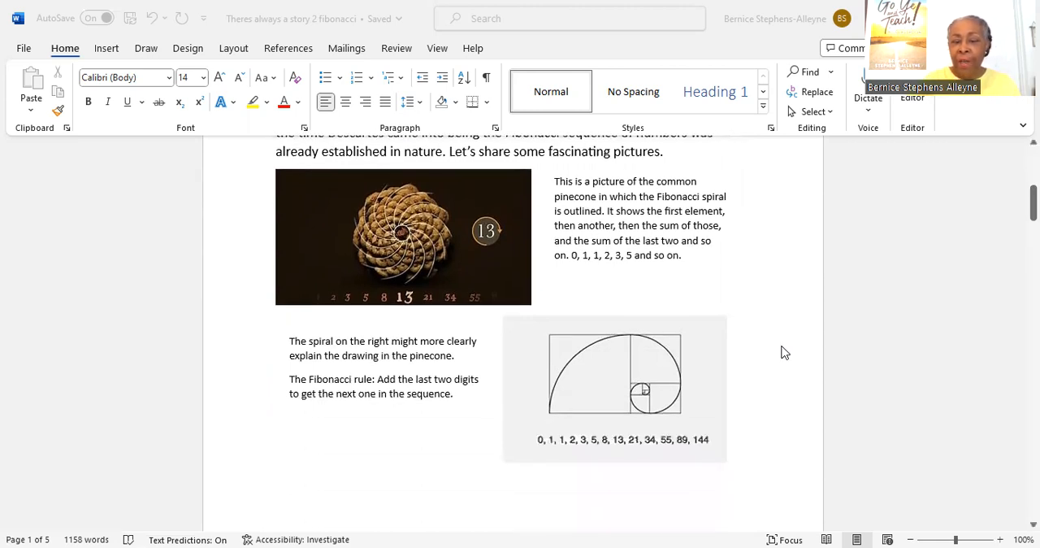
mouse_move(793, 338)
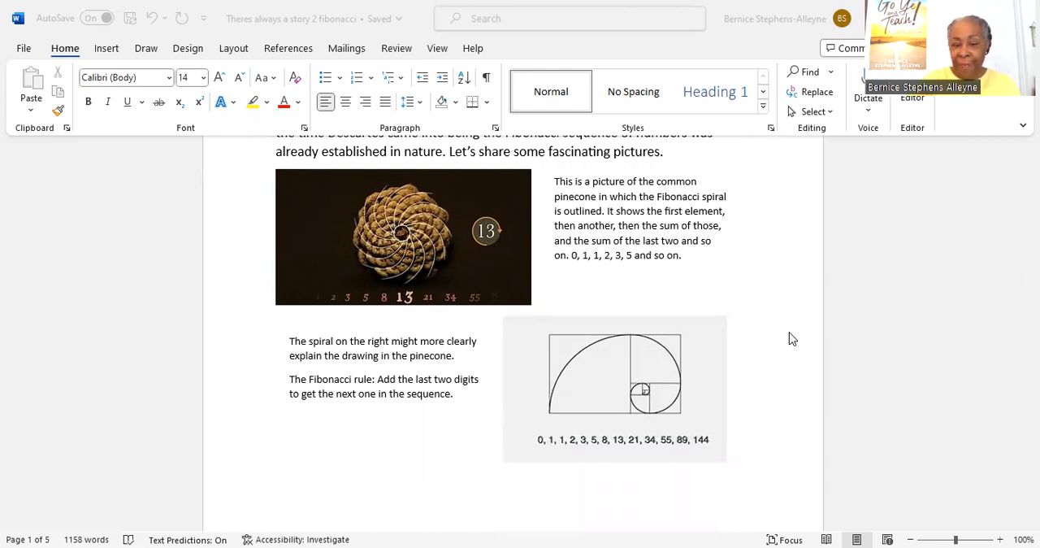
scroll("down", 3)
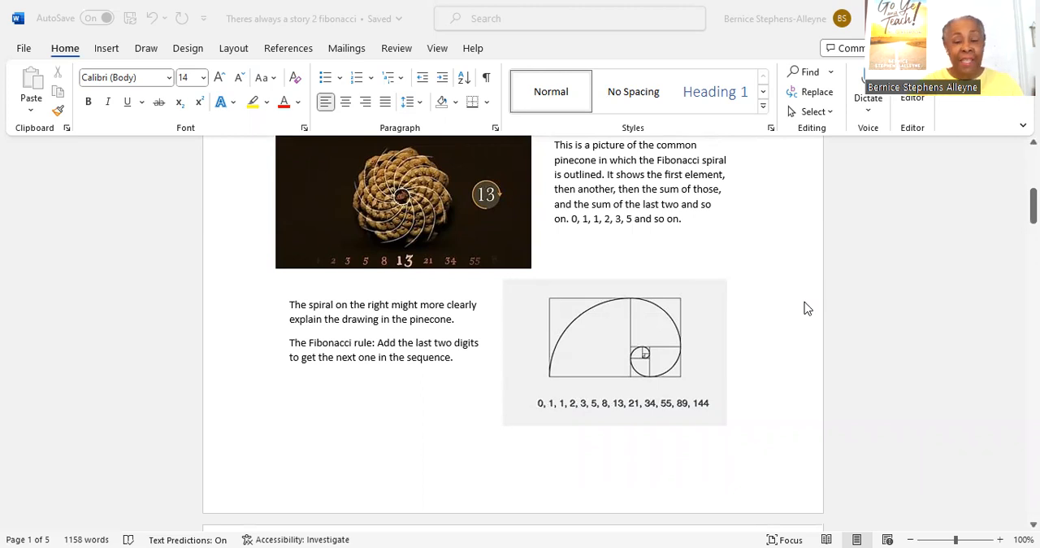
mouse_move(788, 329)
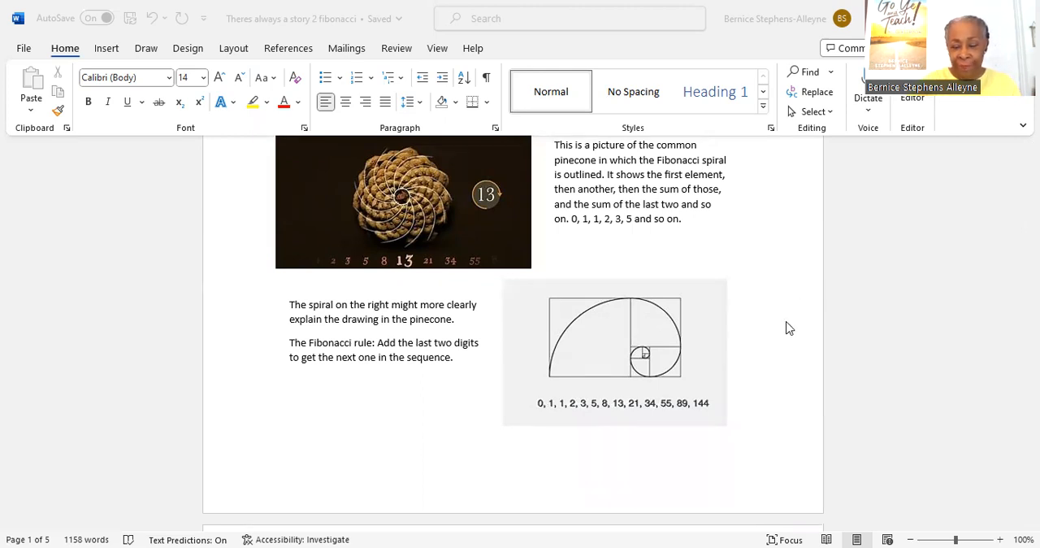
scroll("down", 3)
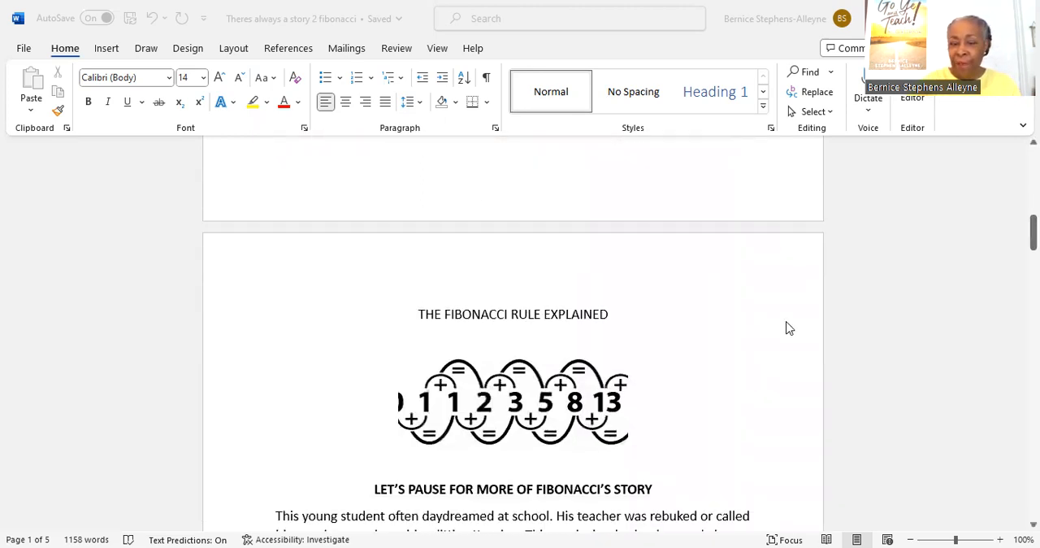
scroll("down", 3)
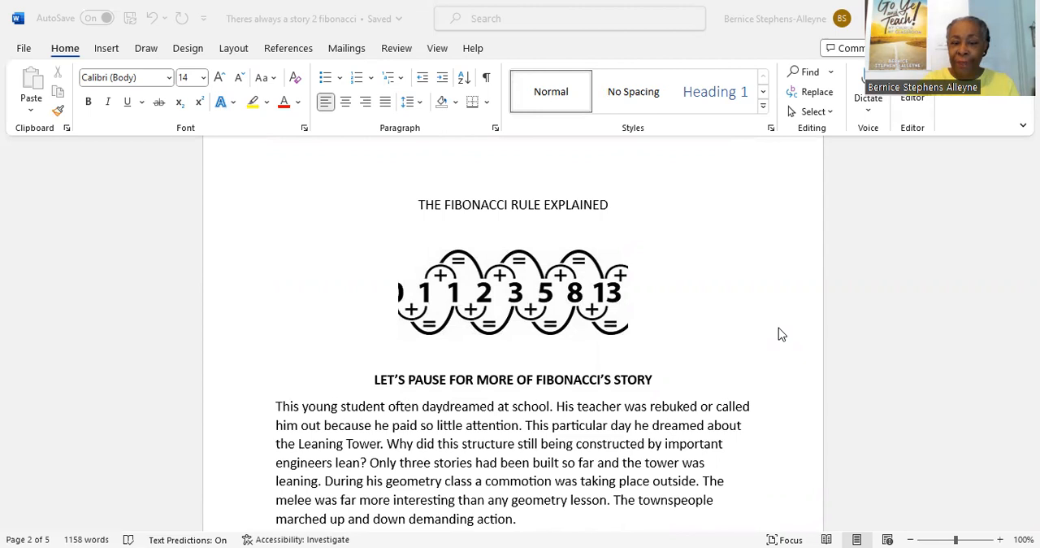
scroll("down", 3)
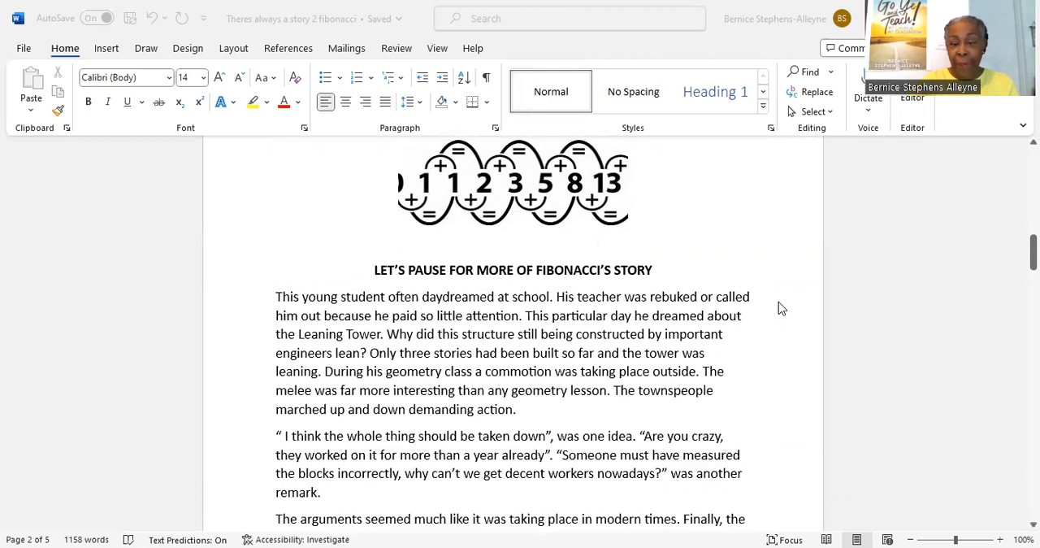
scroll("down", 3)
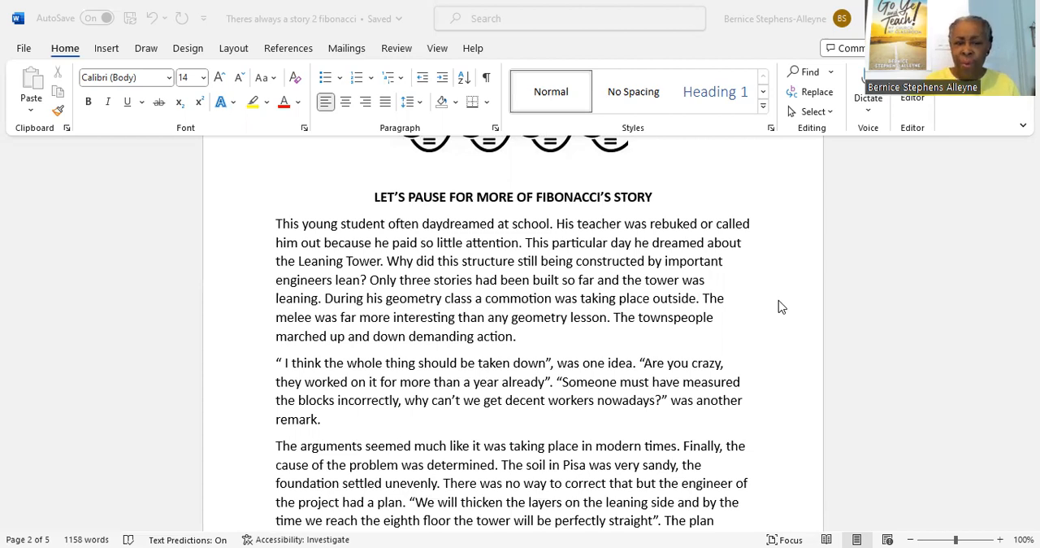
scroll("down", 3)
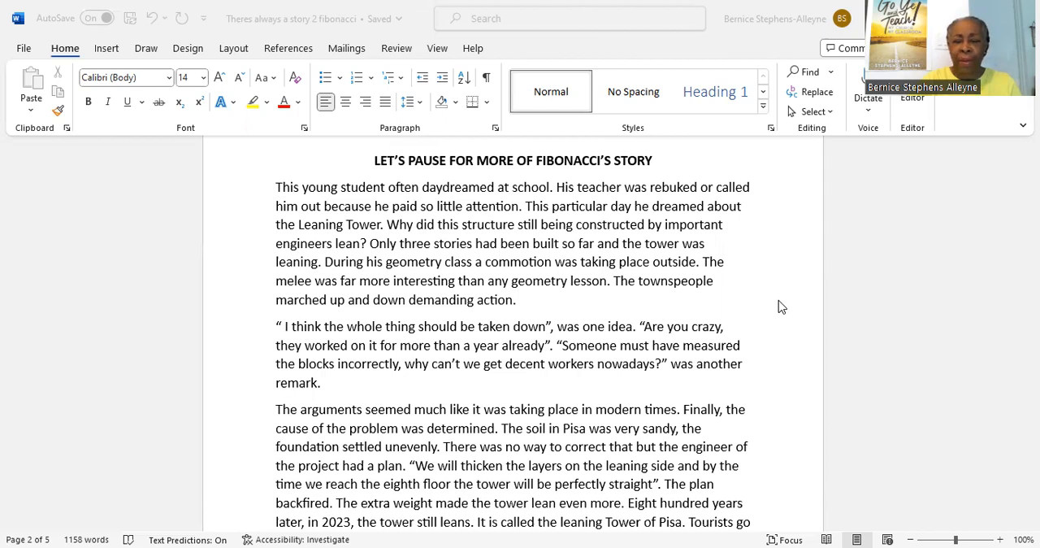
scroll("down", 3)
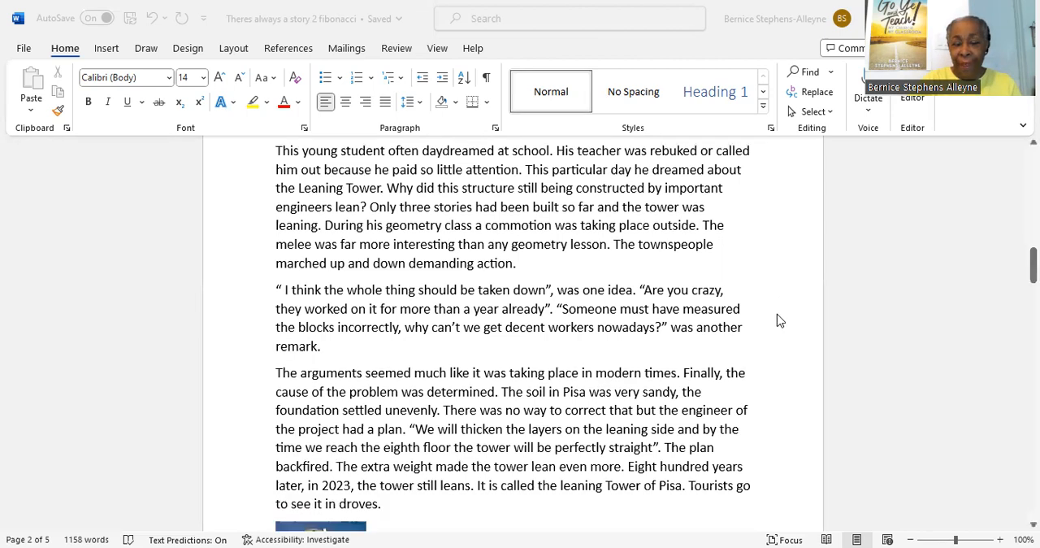
scroll("down", 3)
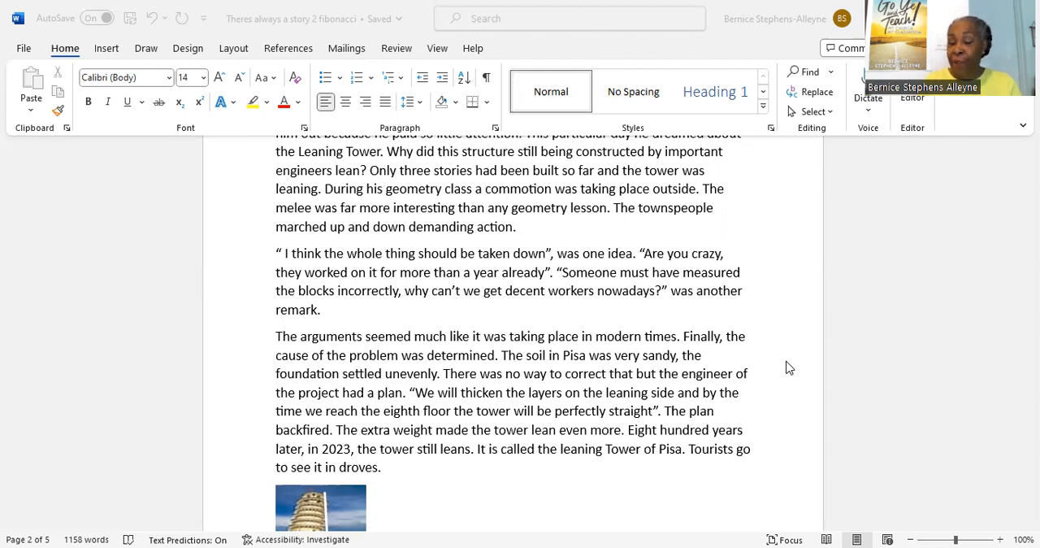
mouse_move(787, 375)
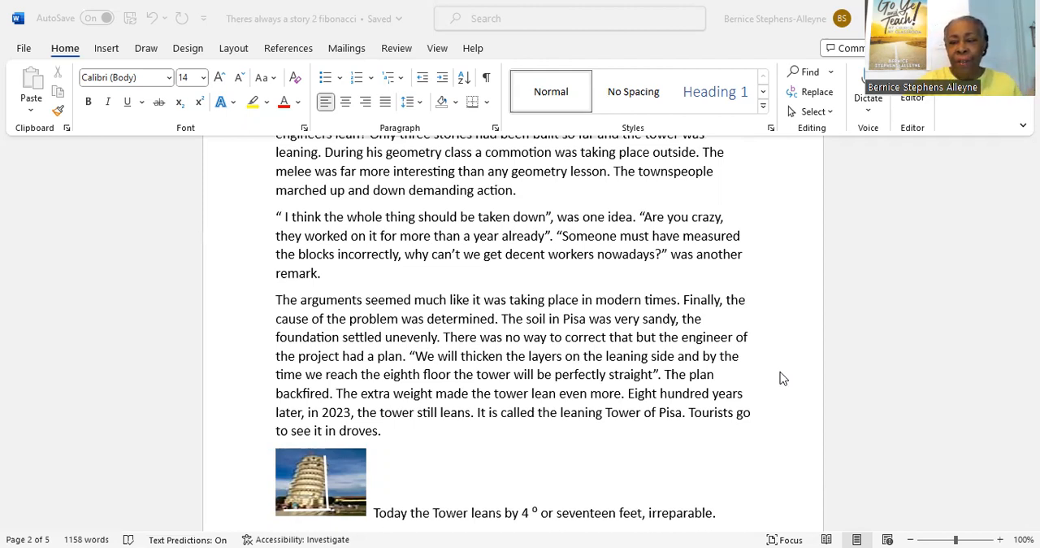
scroll("down", 3)
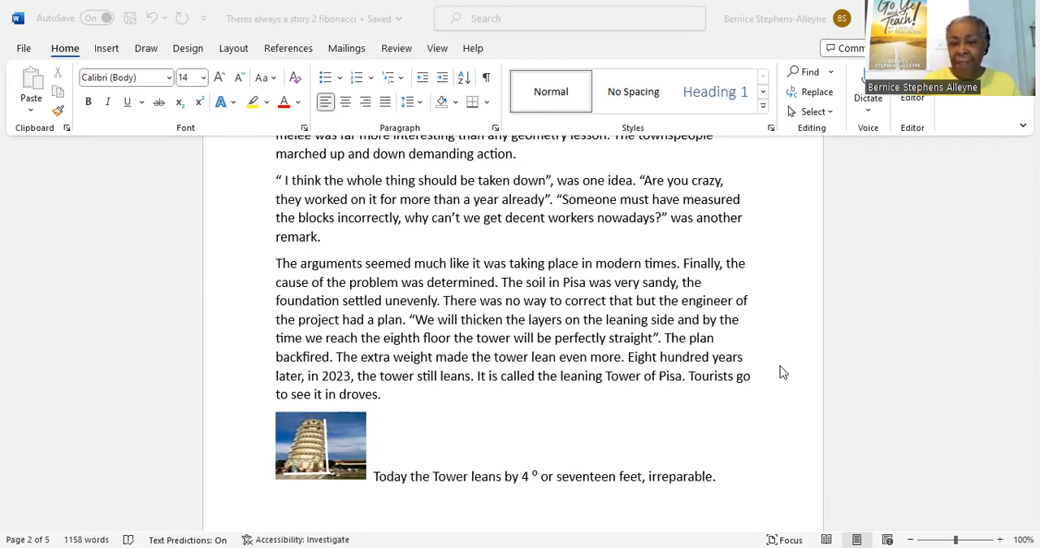
scroll("down", 3)
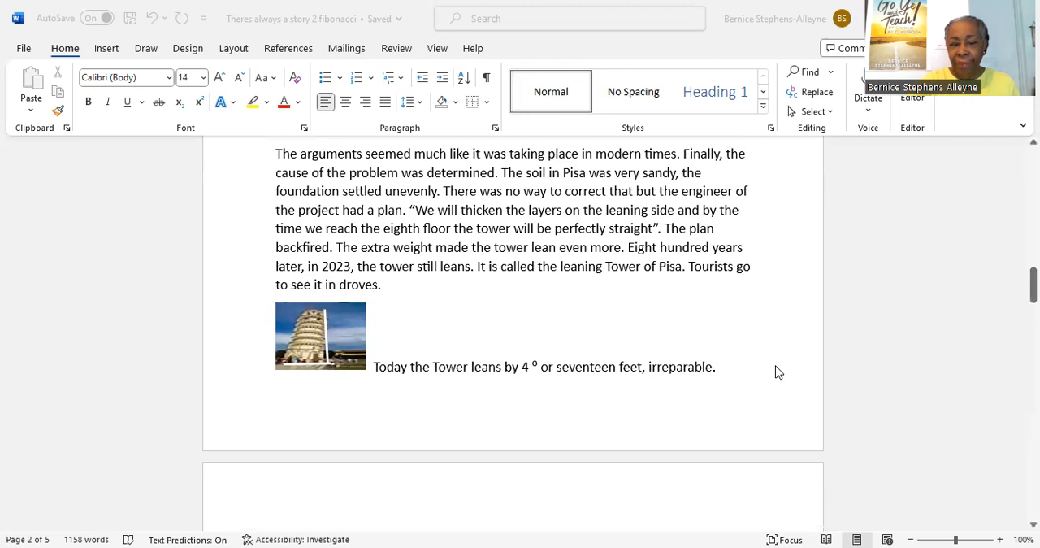
scroll("down", 3)
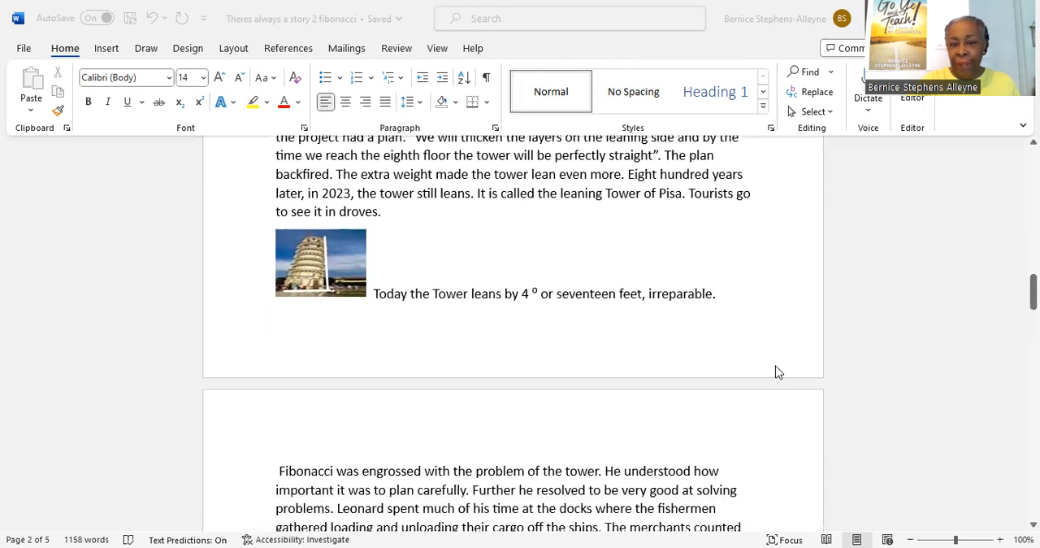
mouse_move(785, 355)
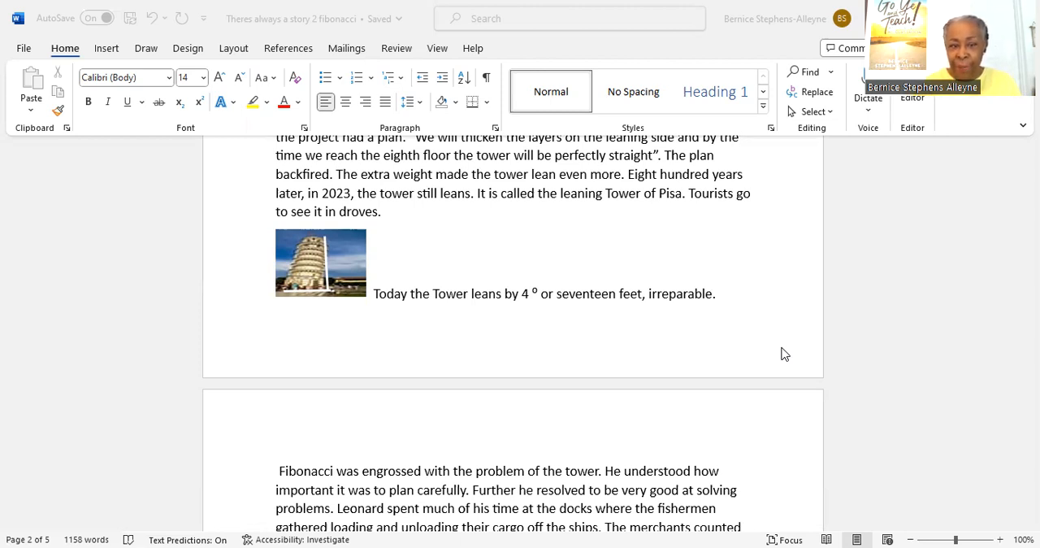
mouse_move(807, 357)
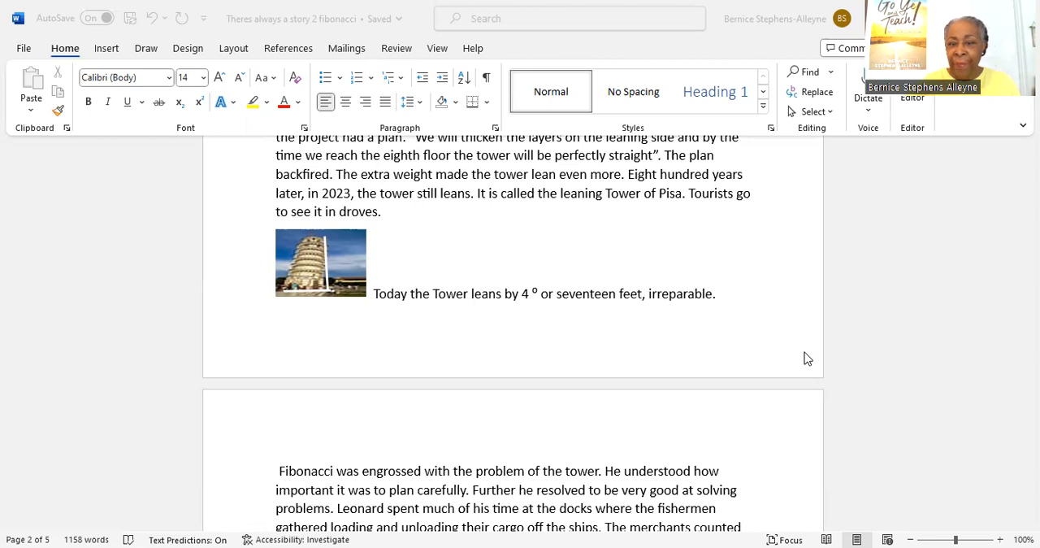
scroll("down", 3)
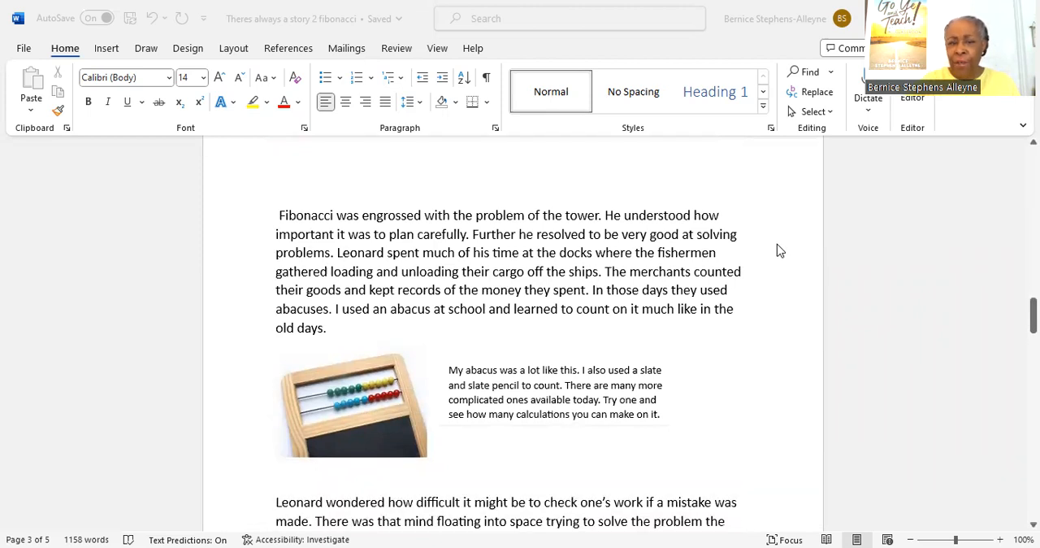
mouse_move(787, 241)
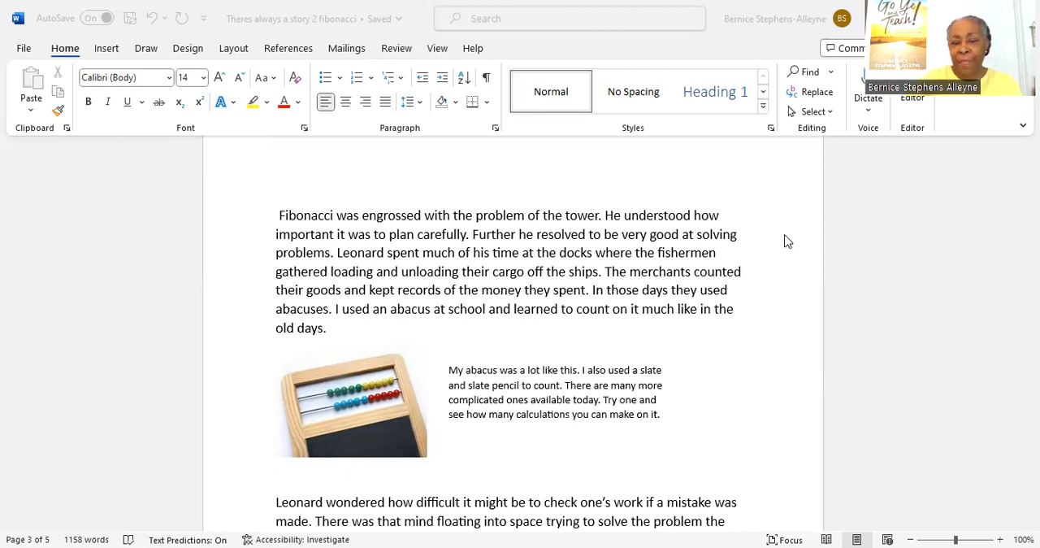
mouse_move(798, 246)
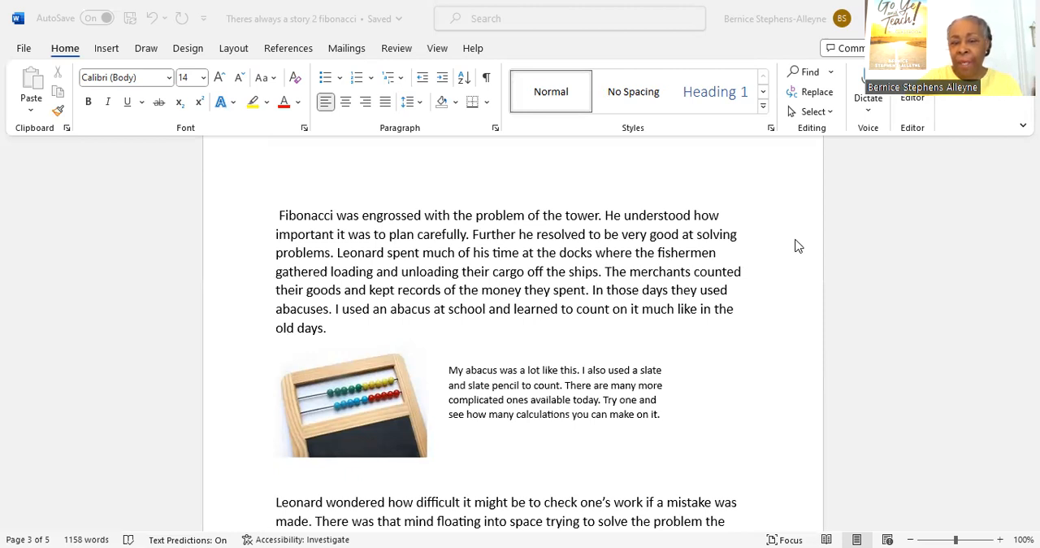
mouse_move(793, 250)
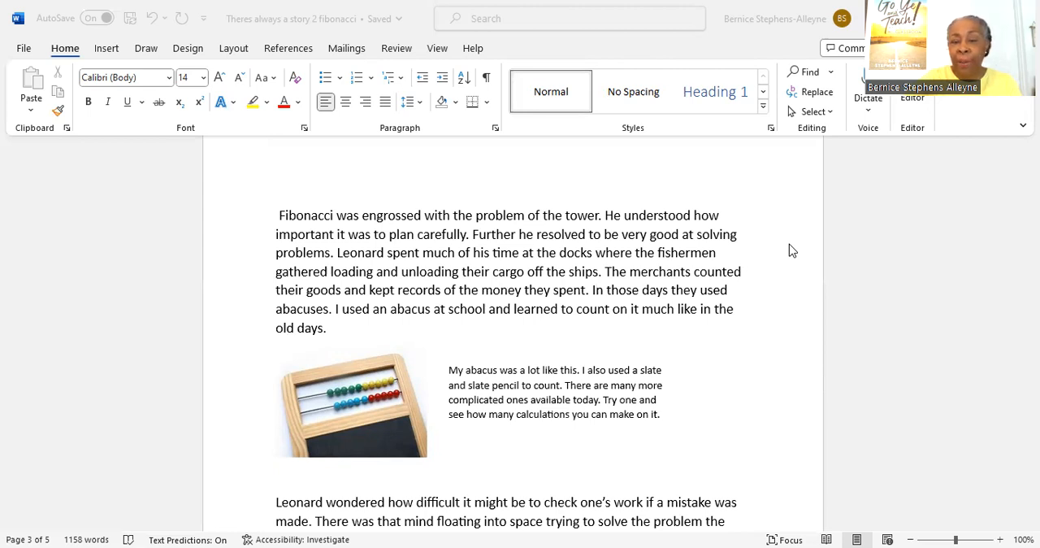
scroll("down", 3)
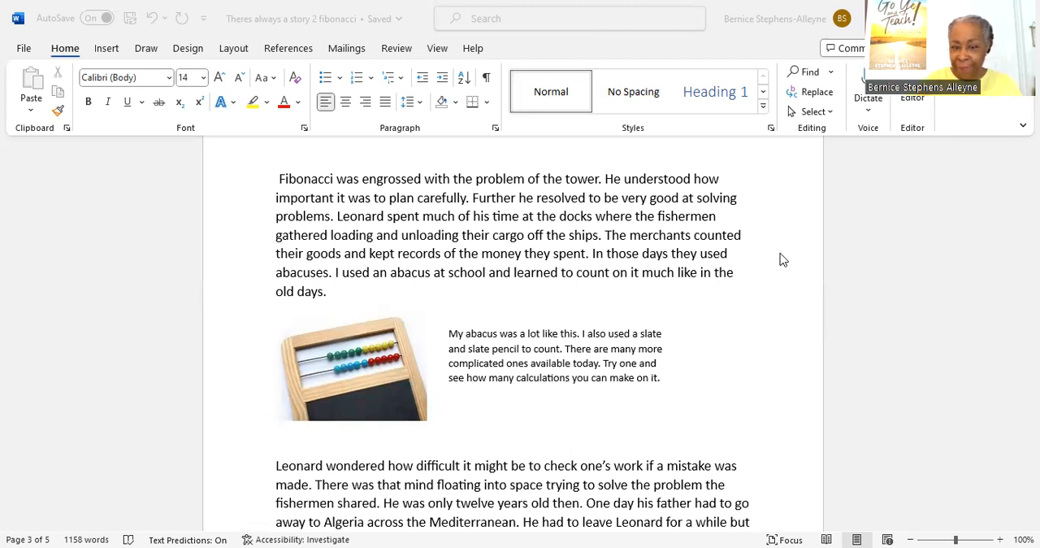
scroll("down", 3)
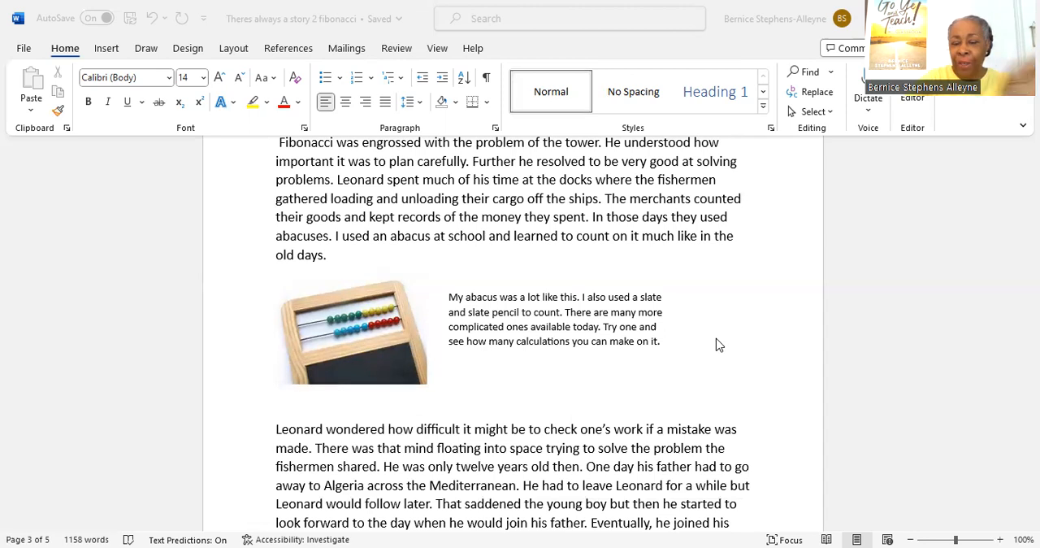
mouse_move(723, 338)
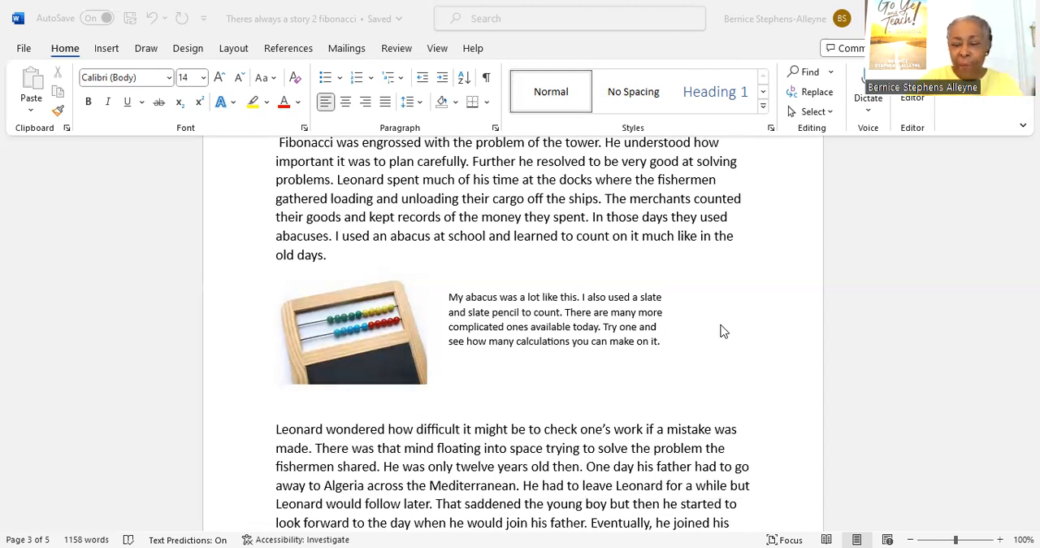
scroll("down", 3)
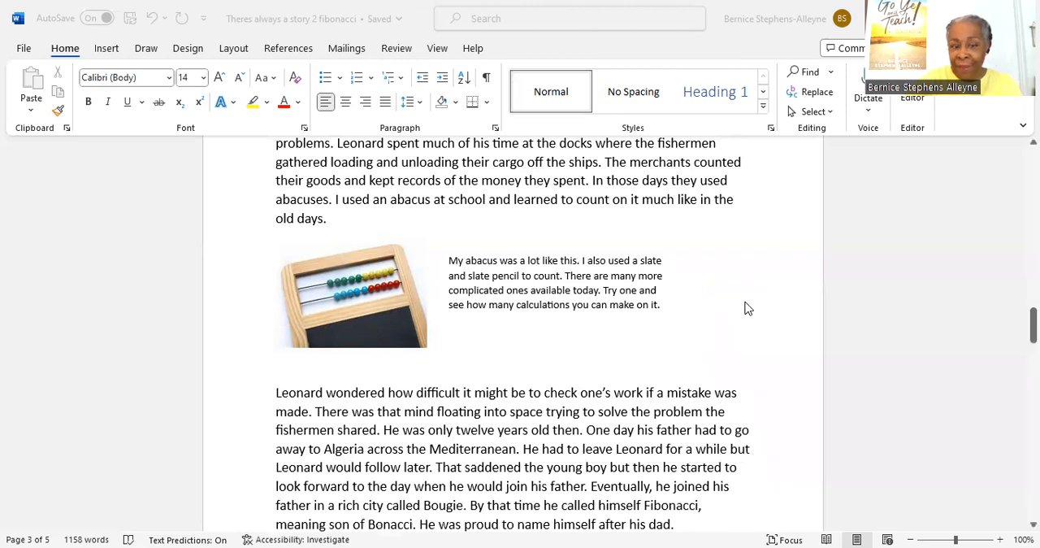
scroll("down", 3)
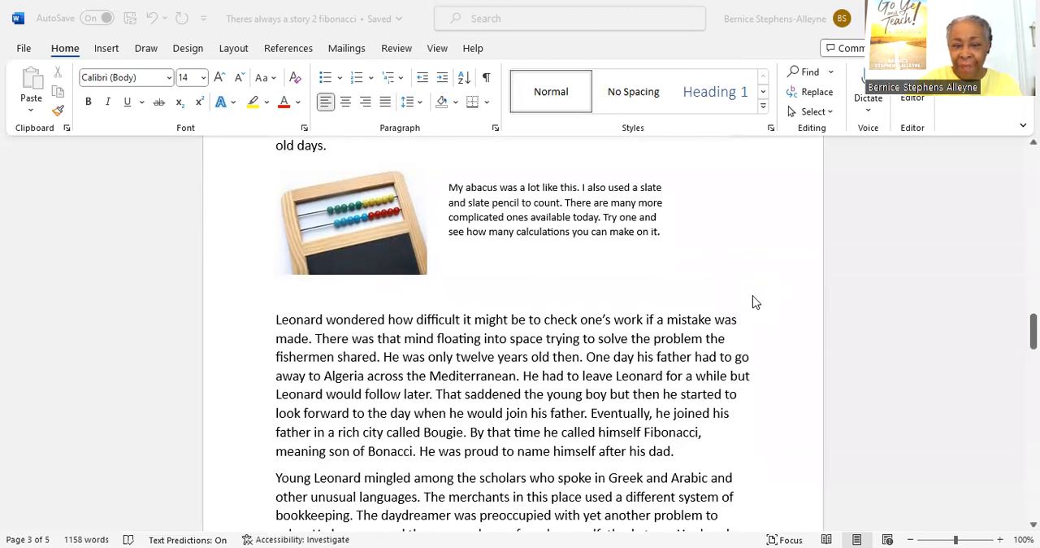
scroll("down", 3)
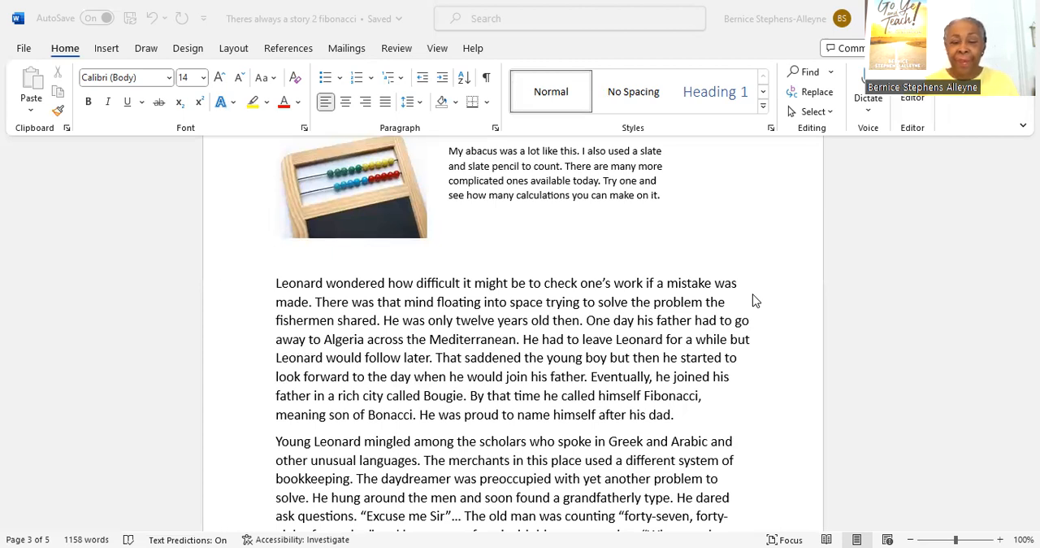
mouse_move(751, 384)
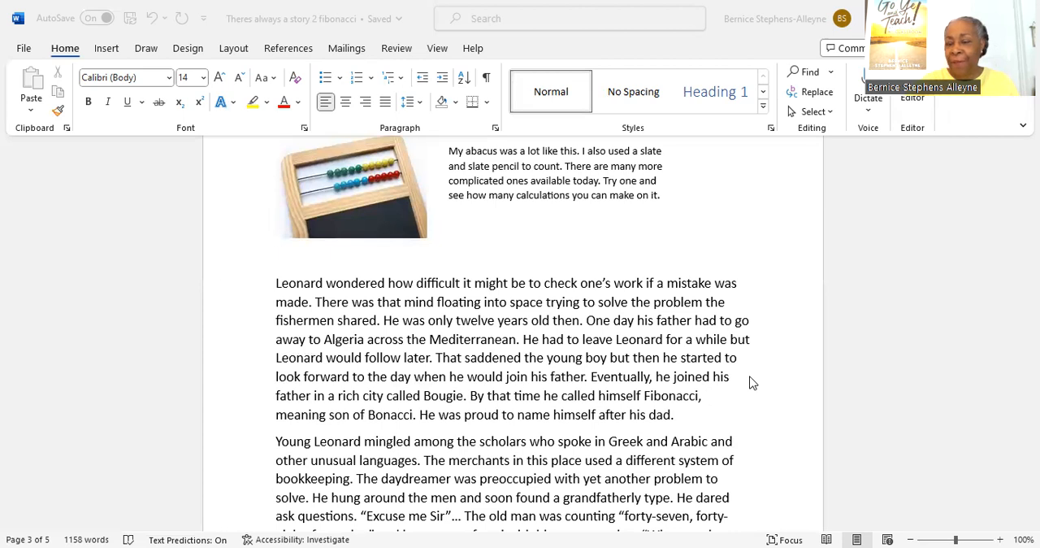
scroll("down", 3)
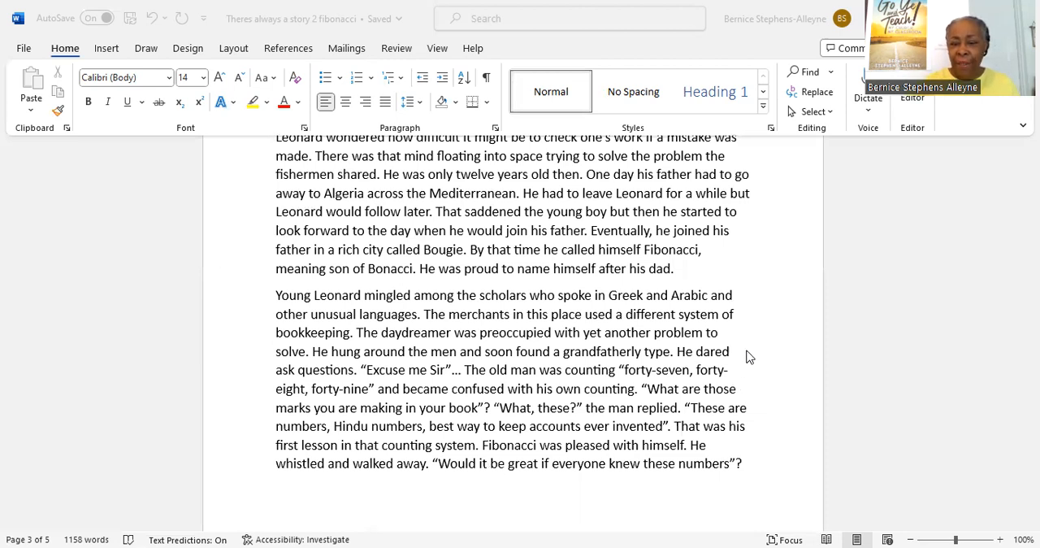
scroll("down", 3)
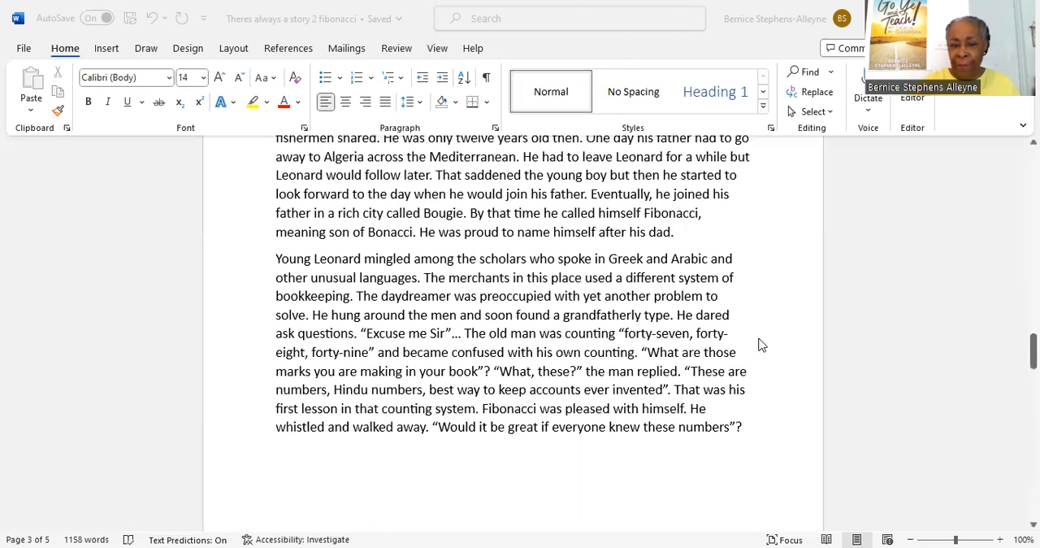
mouse_move(756, 312)
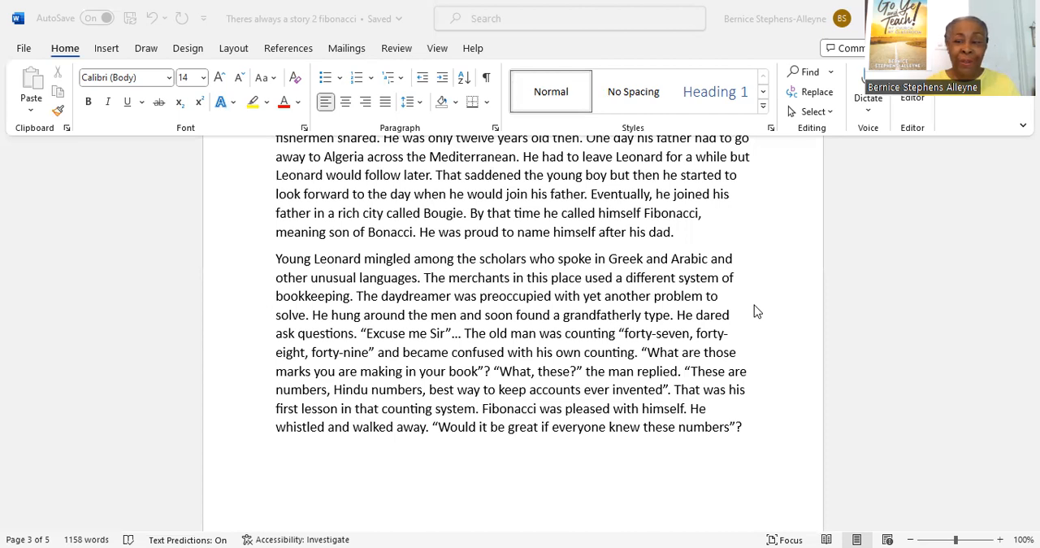
mouse_move(723, 312)
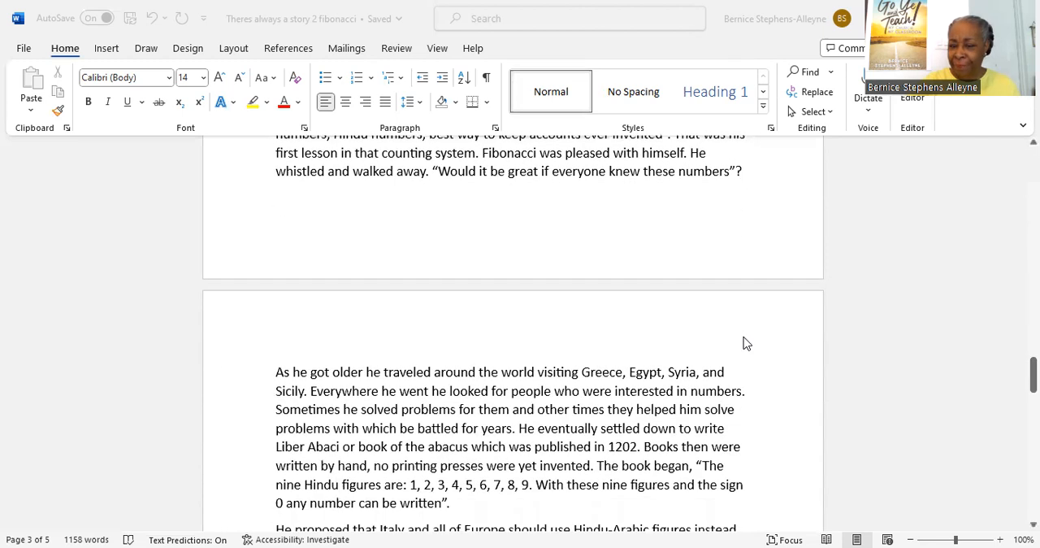
scroll("down", 3)
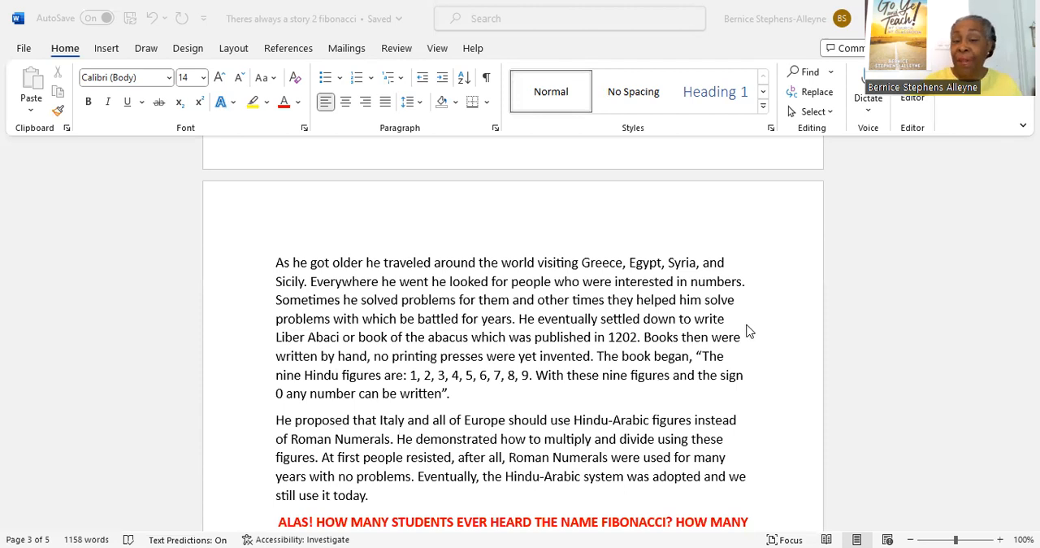
scroll("down", 3)
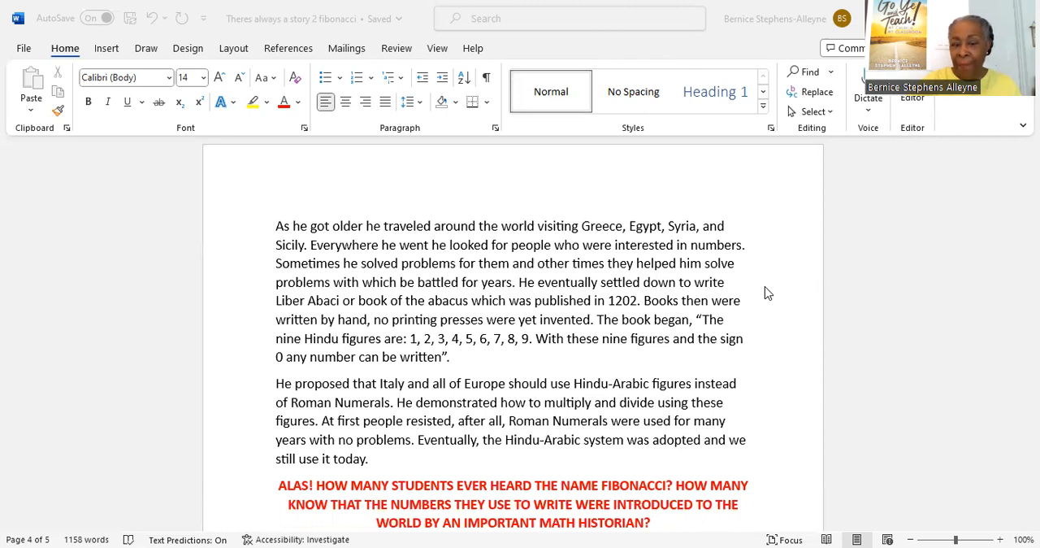
mouse_move(775, 288)
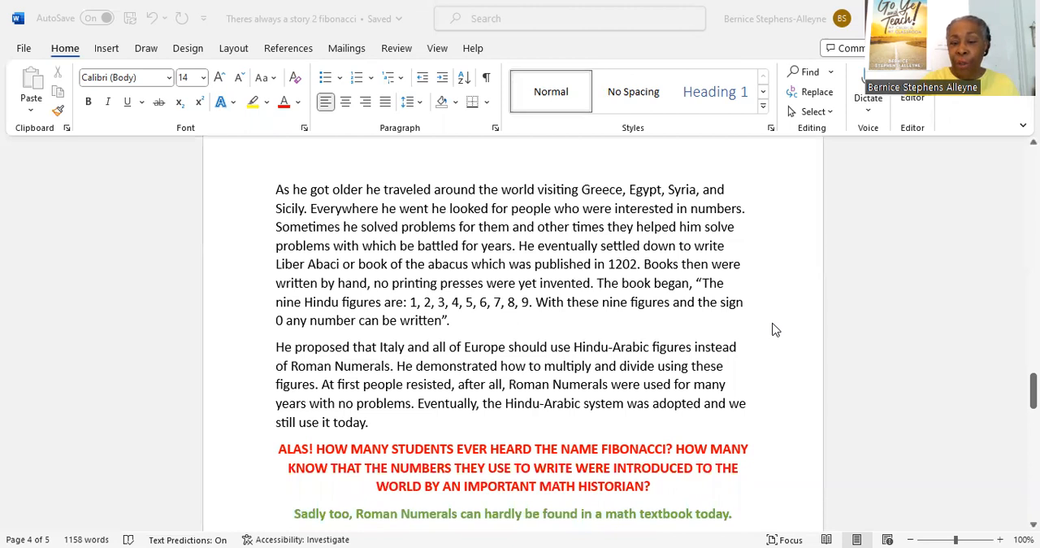
mouse_move(786, 318)
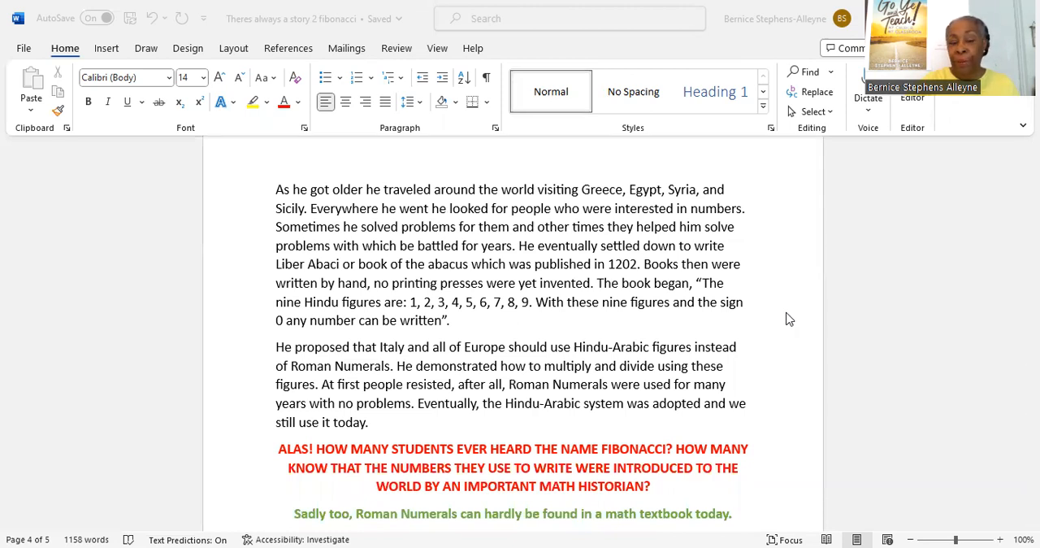
scroll("down", 3)
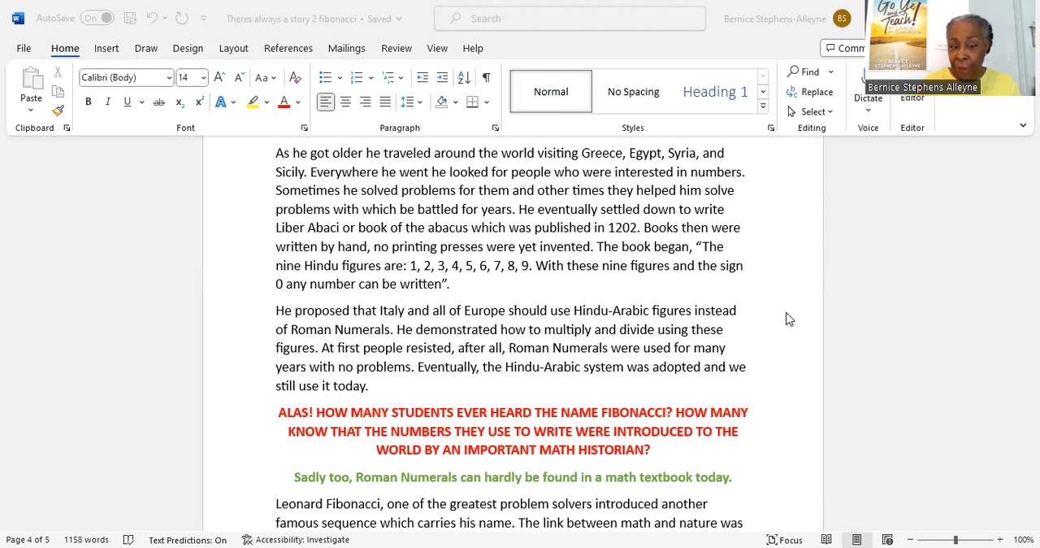
scroll("down", 3)
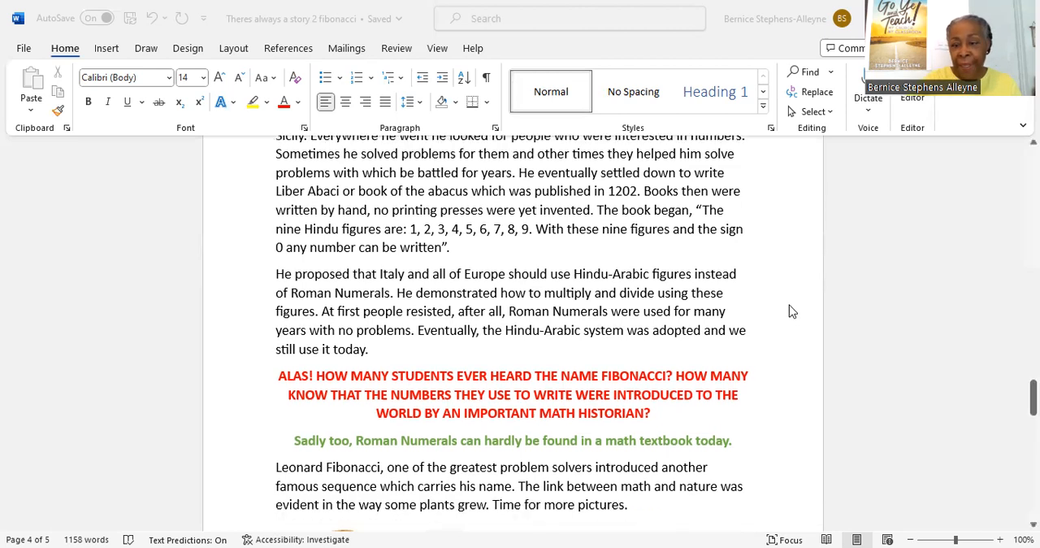
scroll("down", 3)
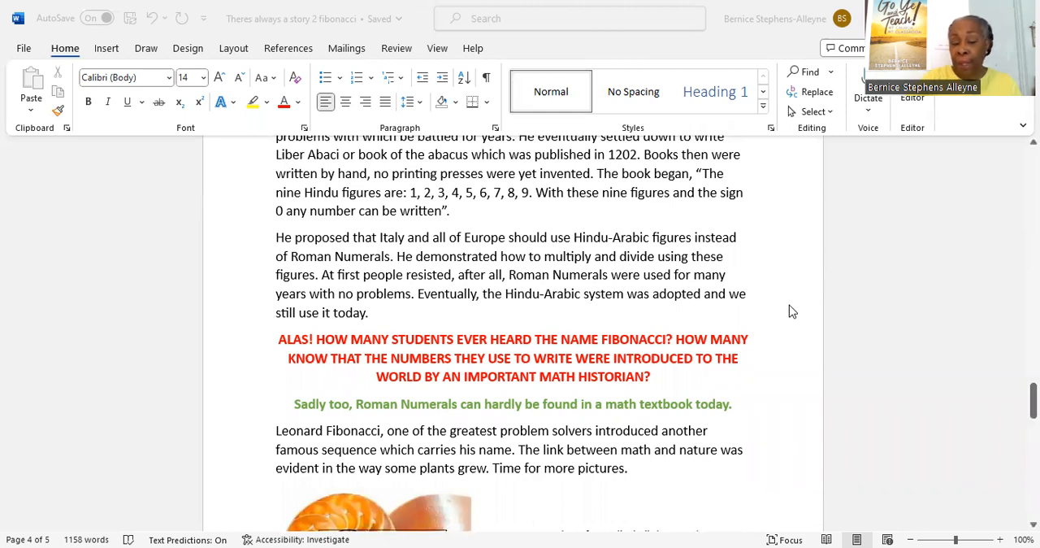
scroll("down", 3)
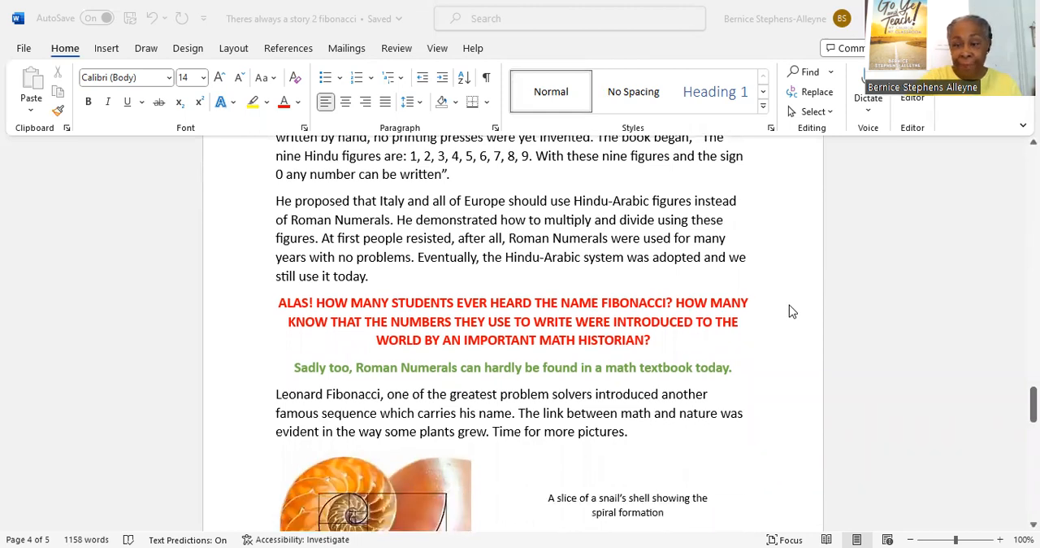
scroll("down", 3)
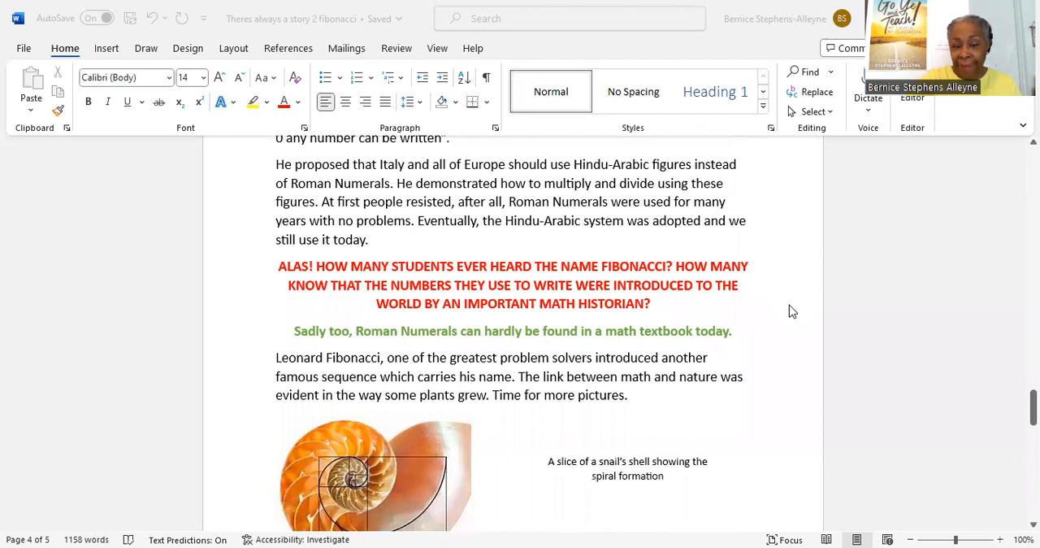
scroll("down", 3)
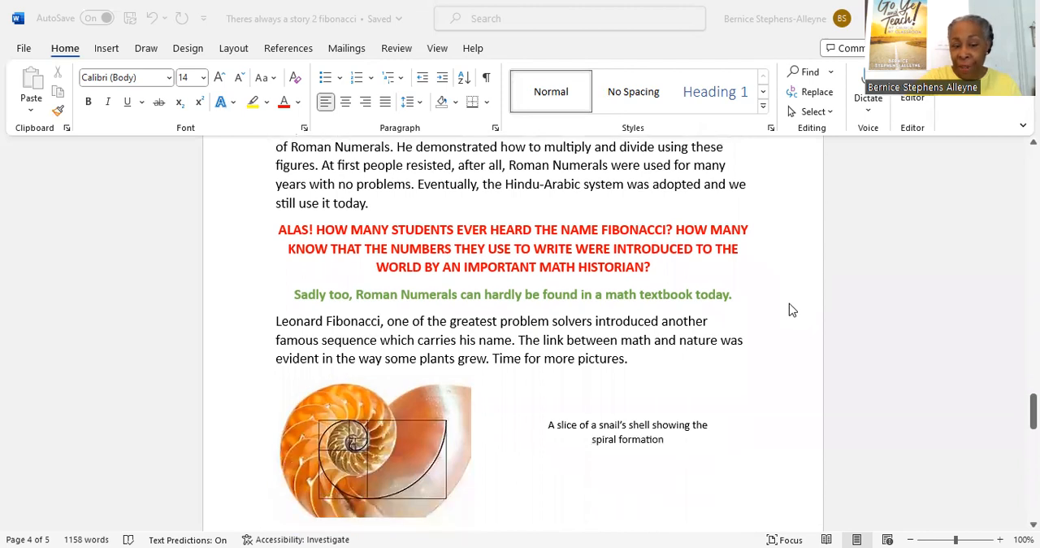
scroll("down", 3)
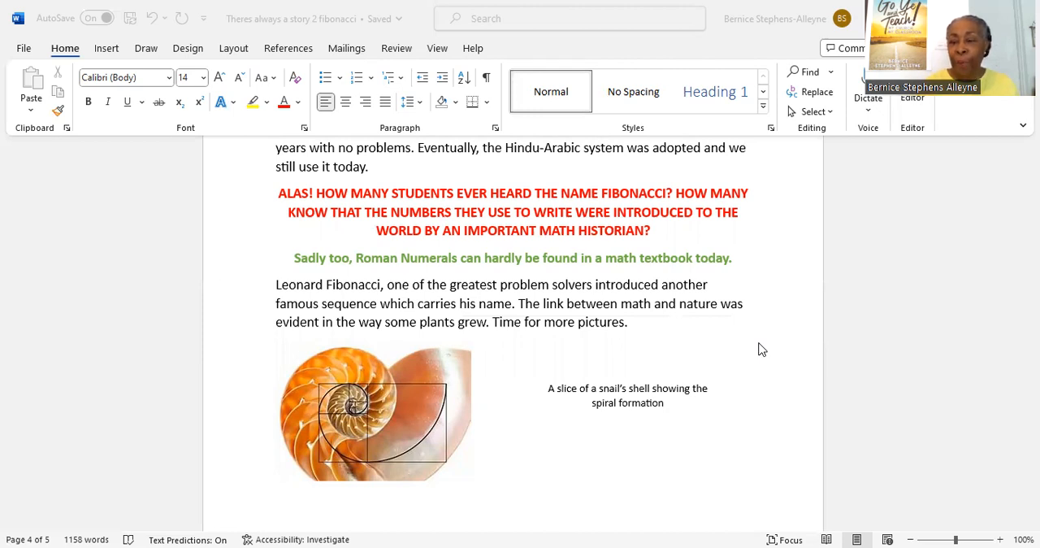
scroll("down", 3)
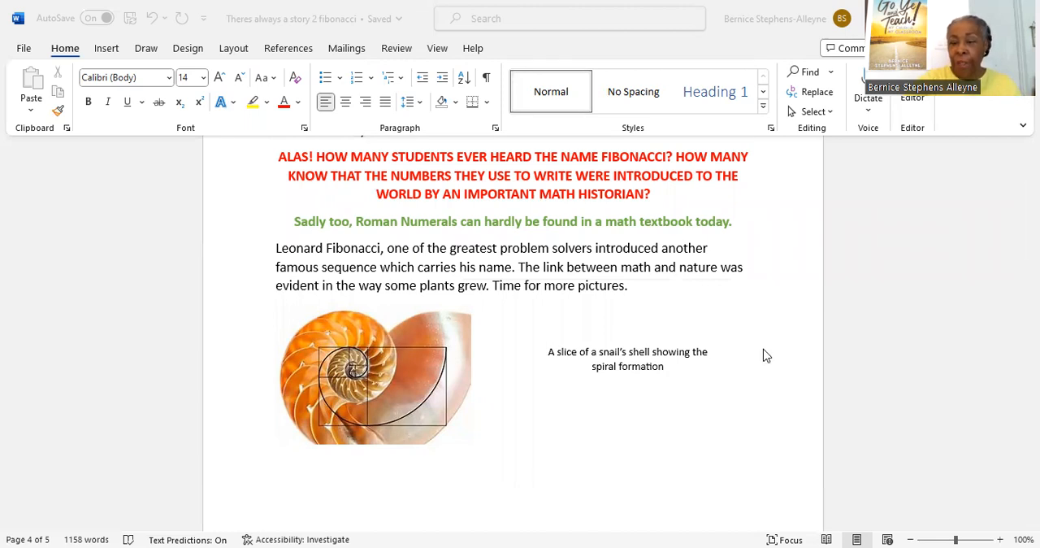
scroll("down", 3)
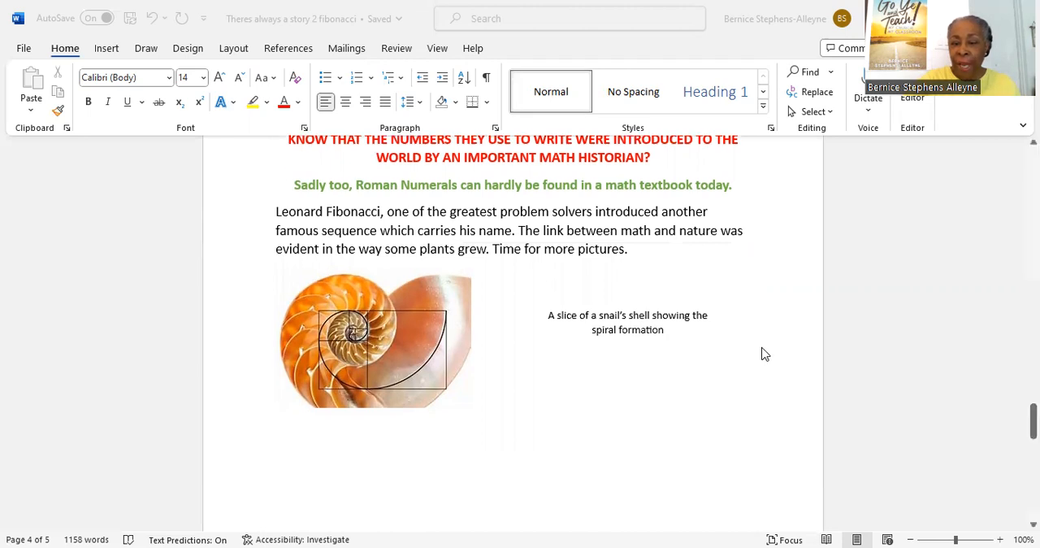
scroll("down", 3)
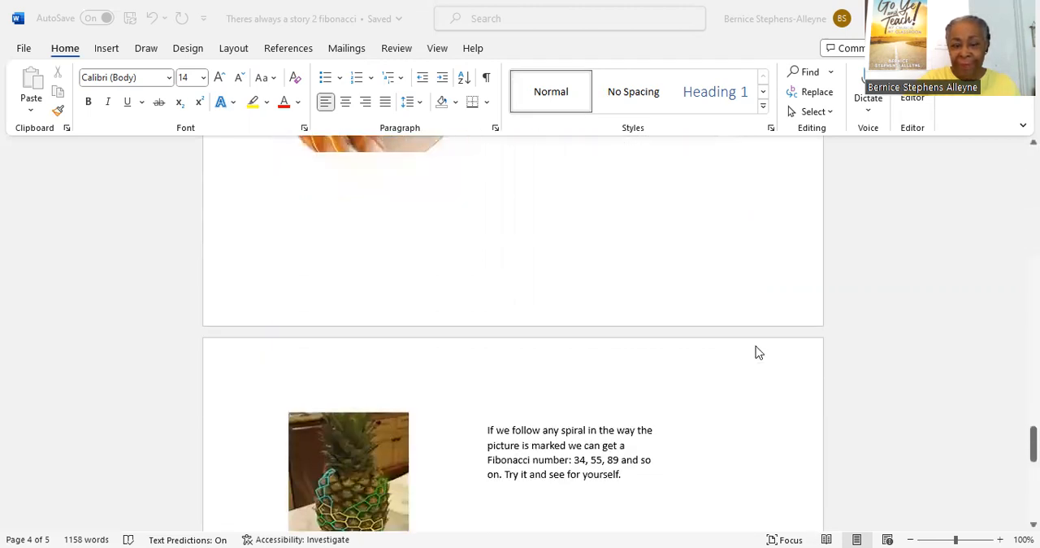
scroll("down", 3)
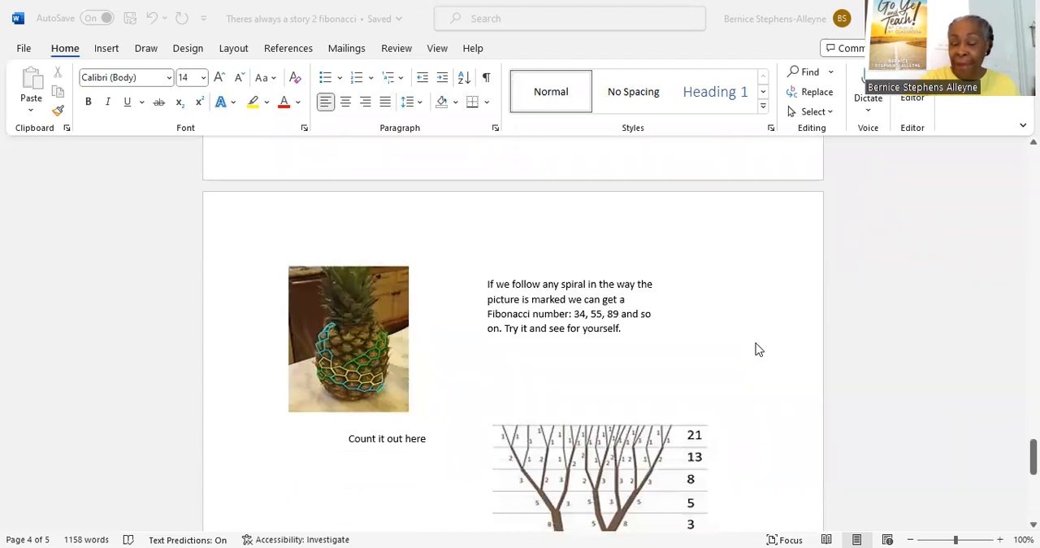
mouse_move(527, 279)
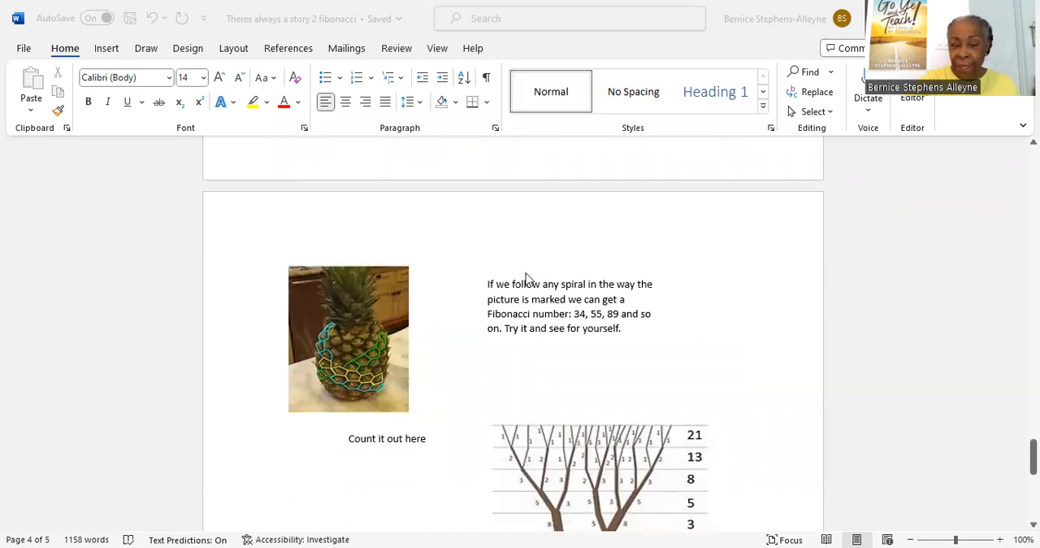
mouse_move(315, 357)
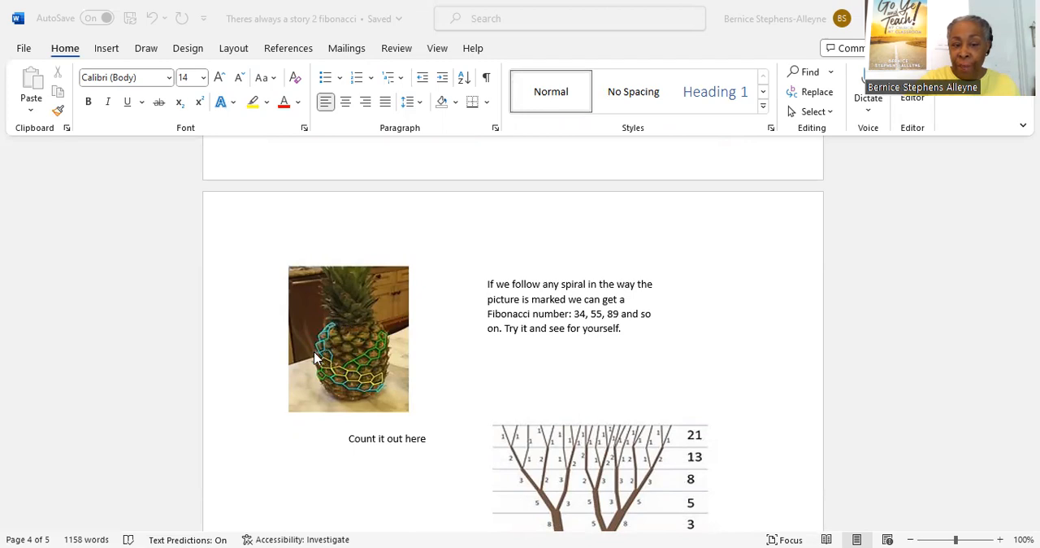
mouse_move(348, 380)
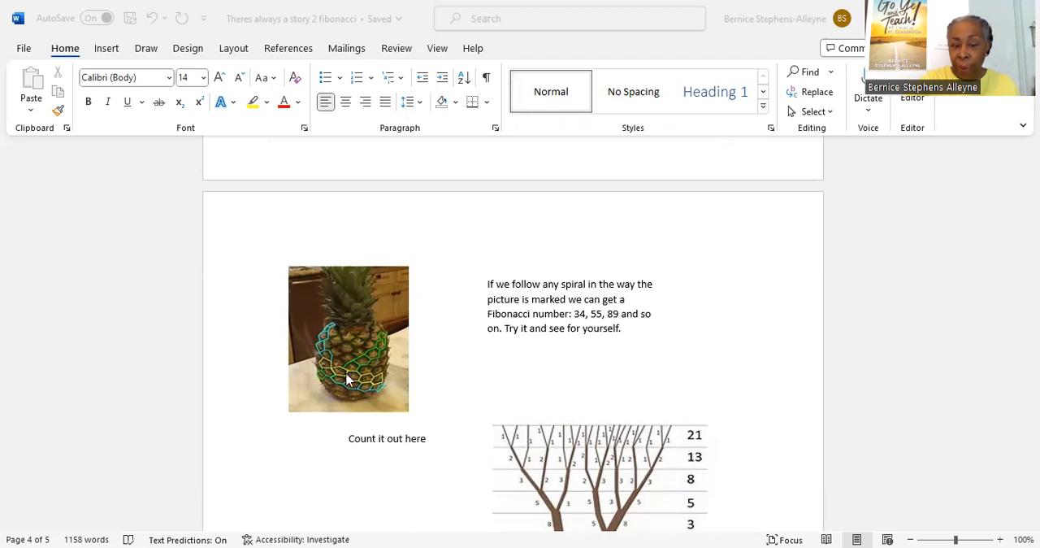
mouse_move(725, 315)
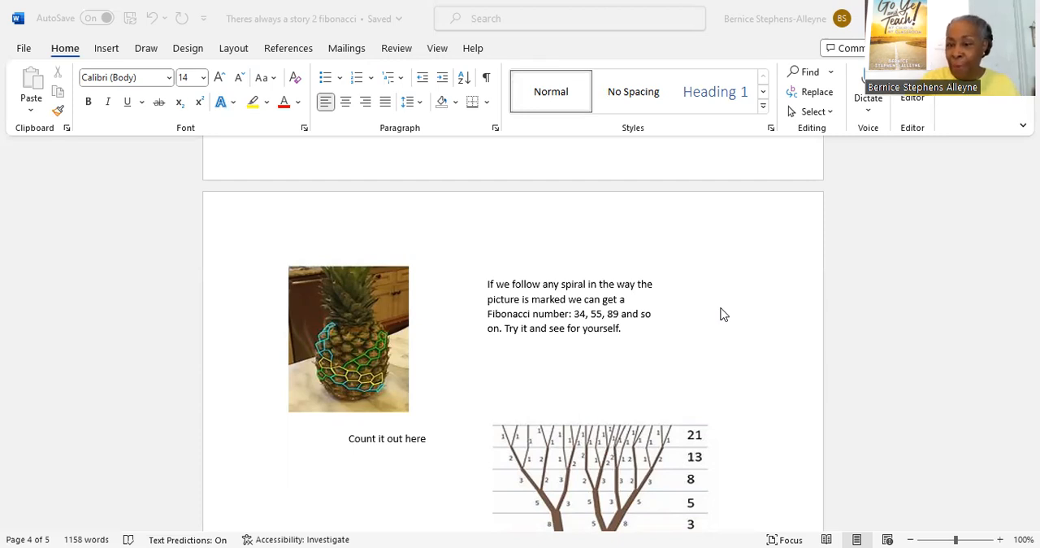
mouse_move(725, 309)
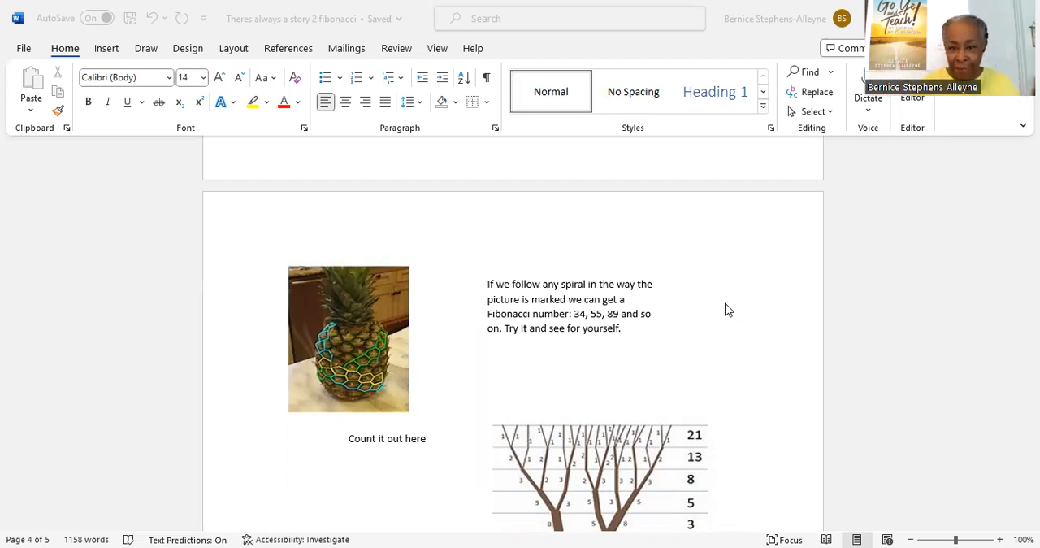
scroll("down", 3)
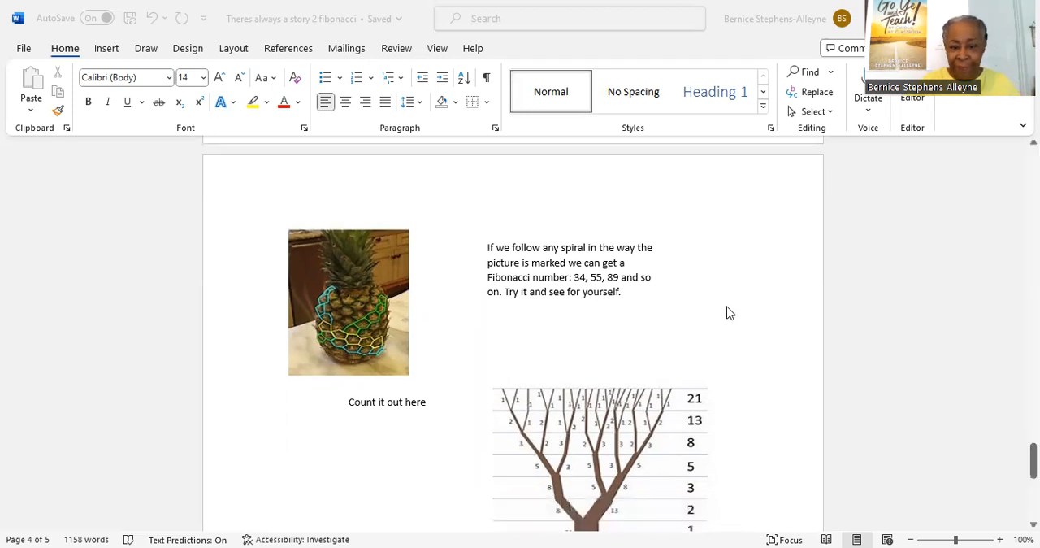
scroll("down", 3)
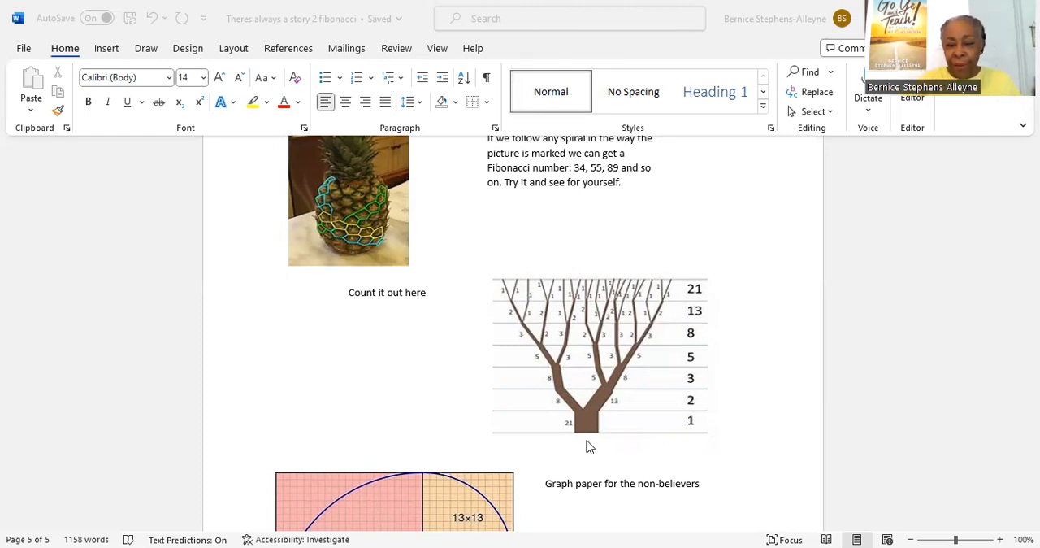
mouse_move(587, 433)
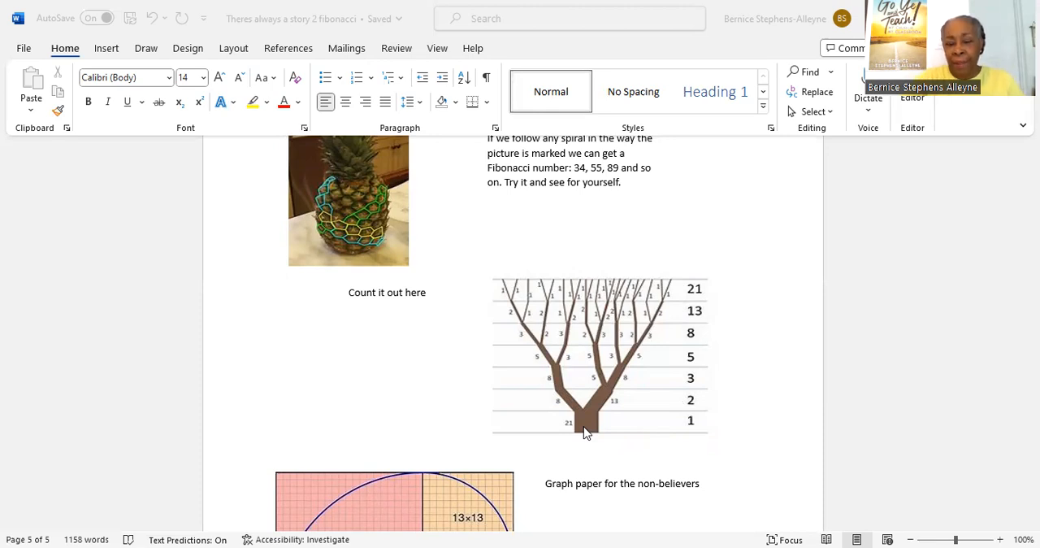
mouse_move(582, 415)
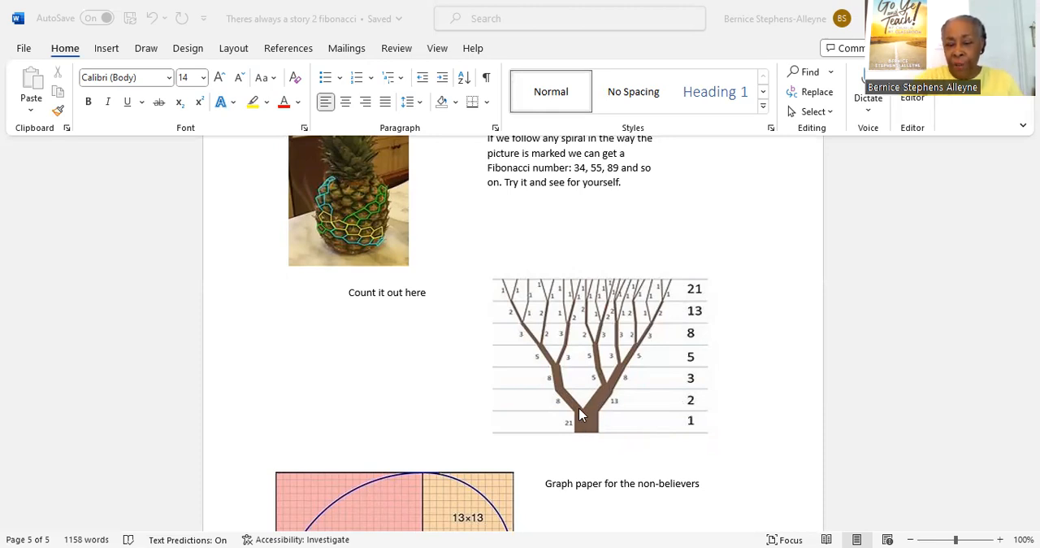
mouse_move(551, 374)
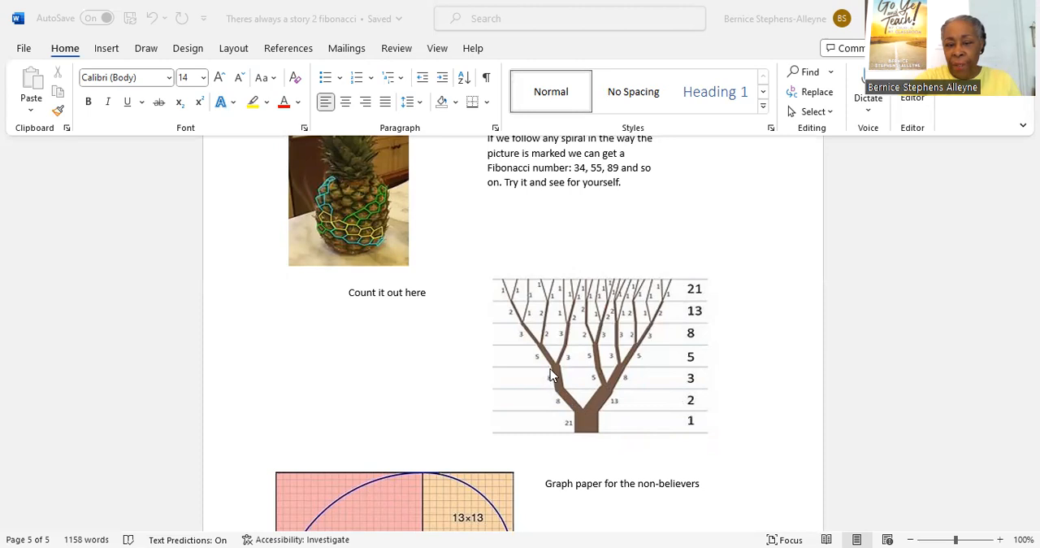
mouse_move(605, 400)
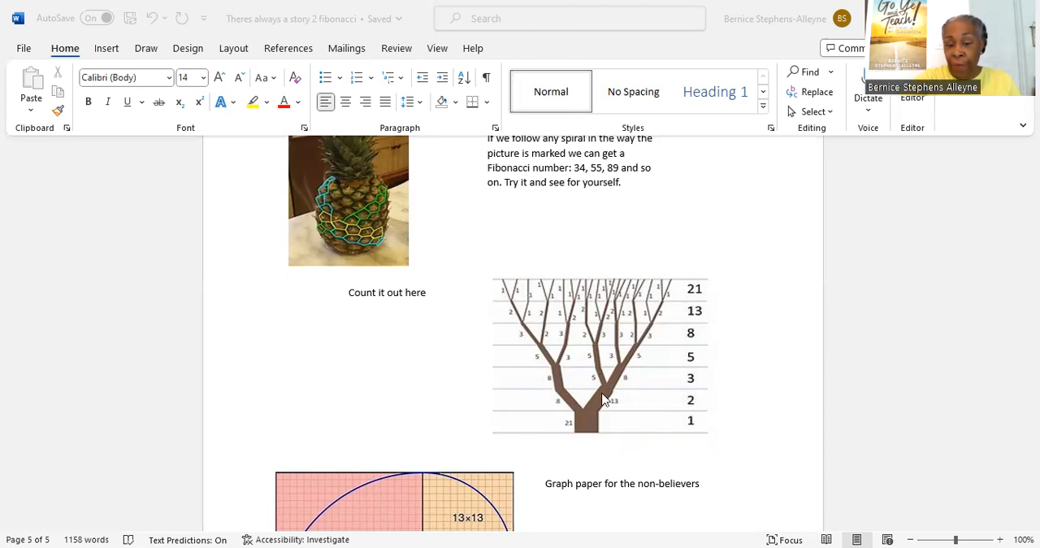
mouse_move(593, 413)
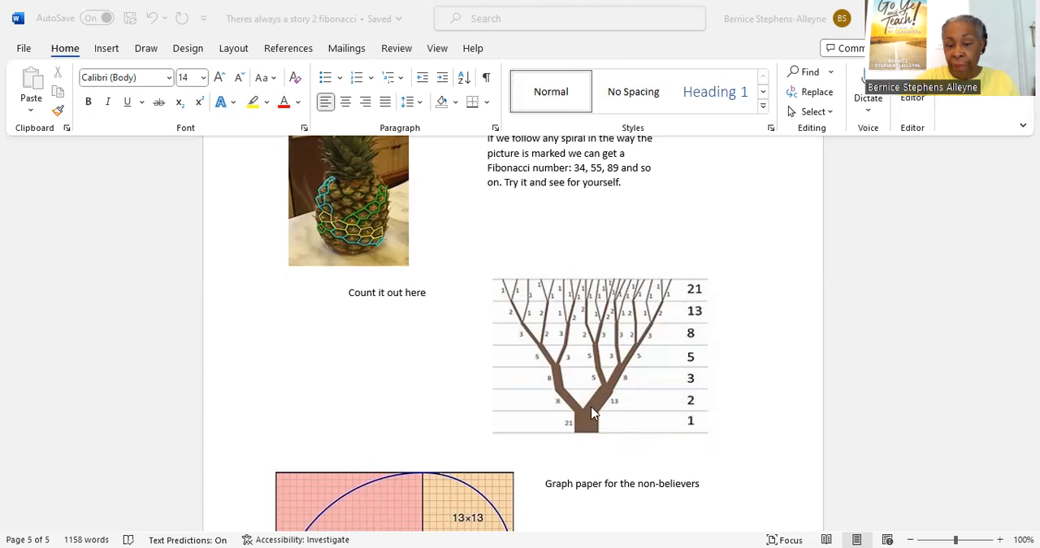
mouse_move(600, 381)
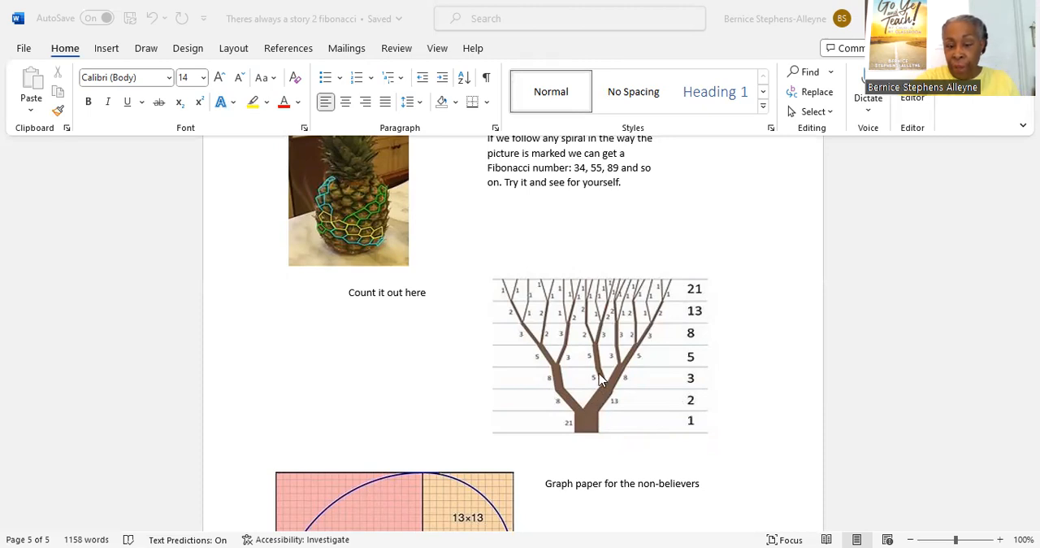
mouse_move(592, 349)
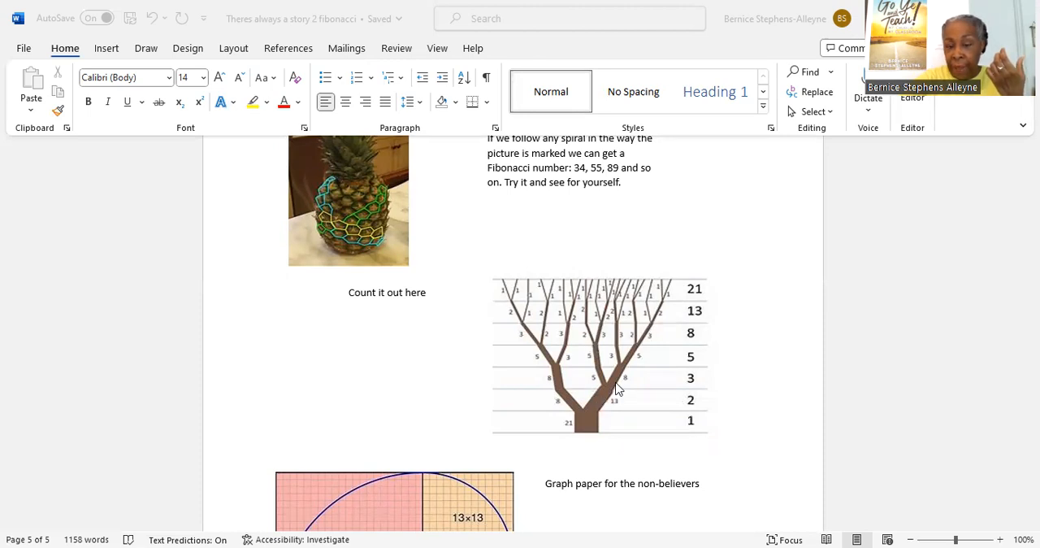
mouse_move(620, 364)
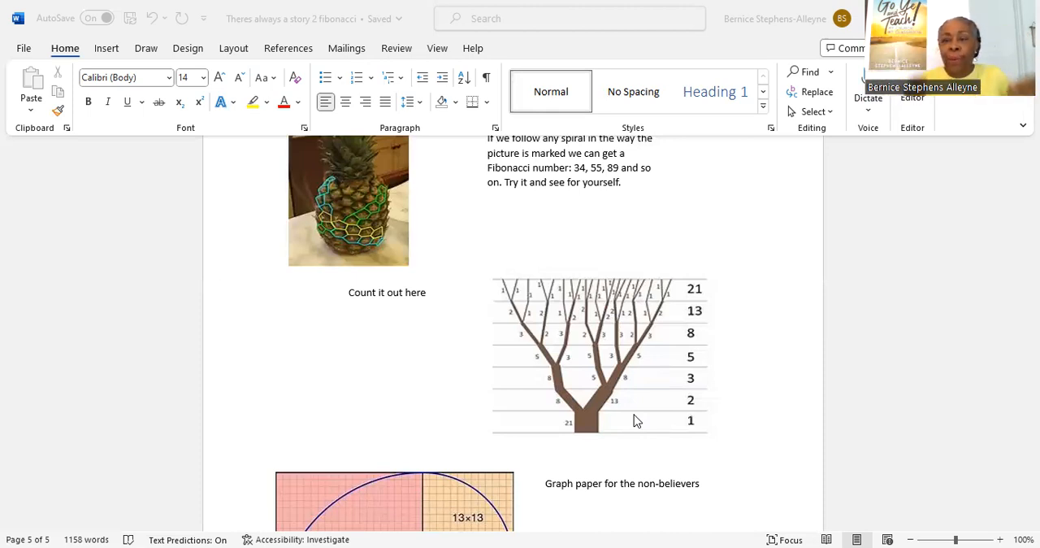
mouse_move(657, 423)
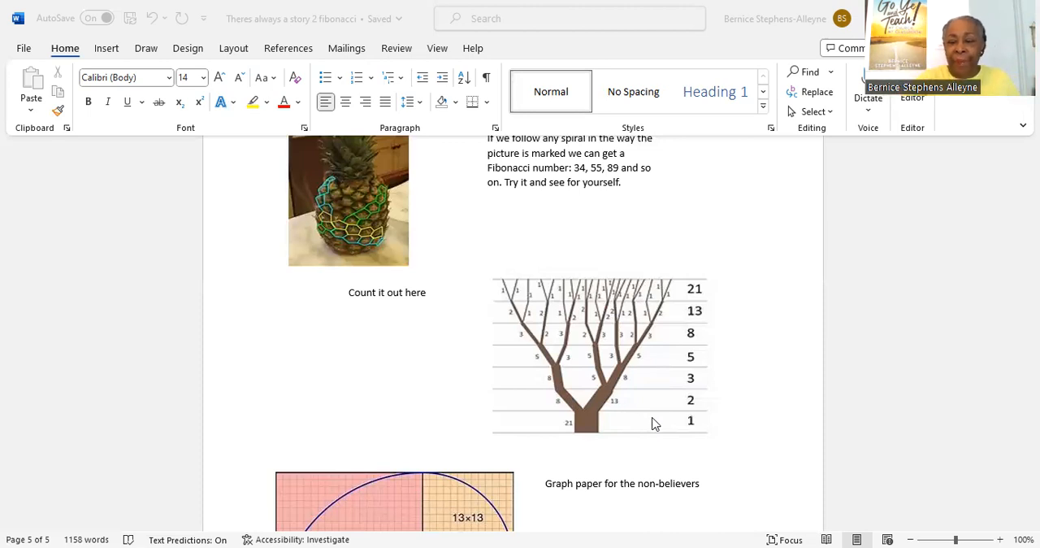
mouse_move(598, 435)
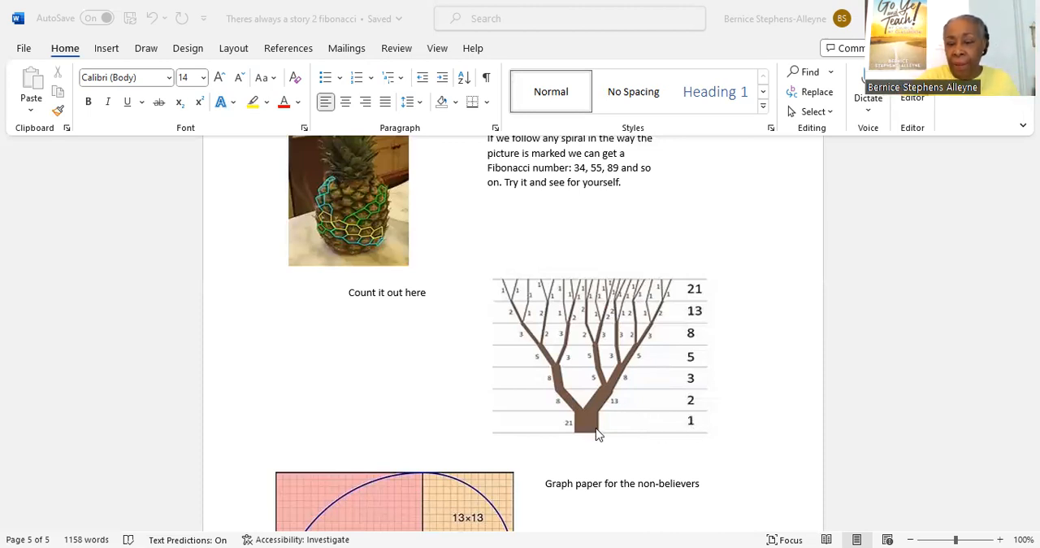
mouse_move(562, 413)
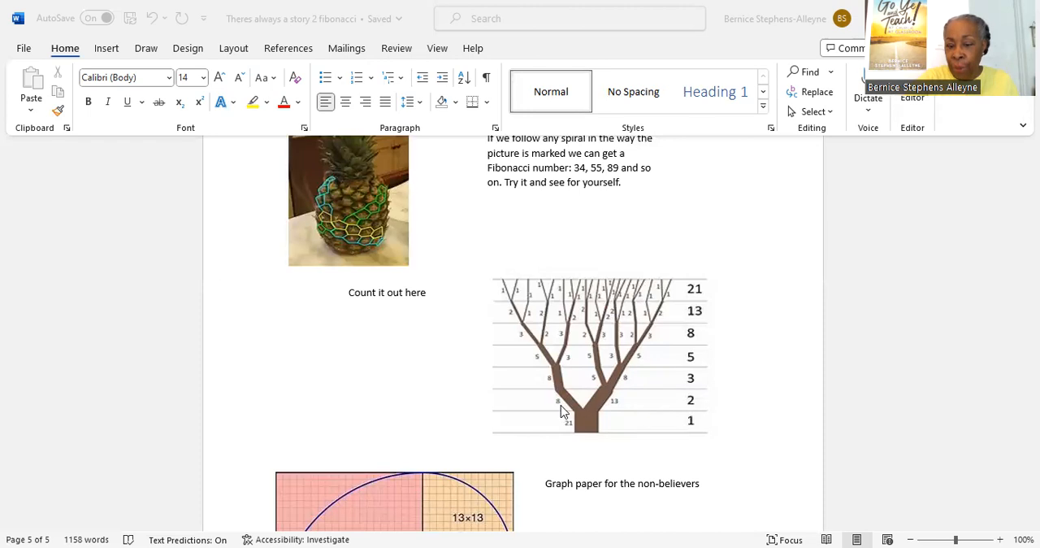
mouse_move(604, 392)
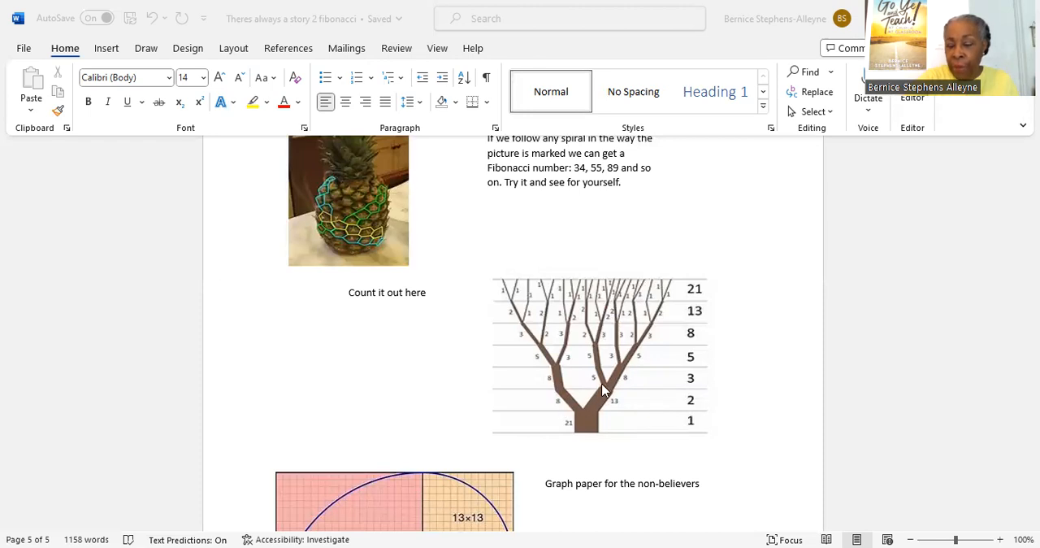
mouse_move(620, 377)
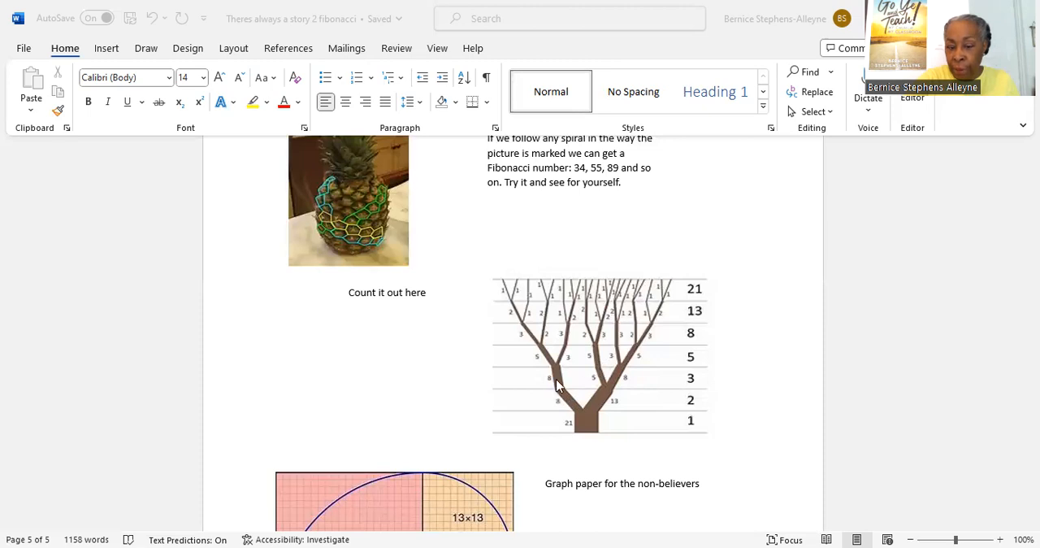
mouse_move(556, 379)
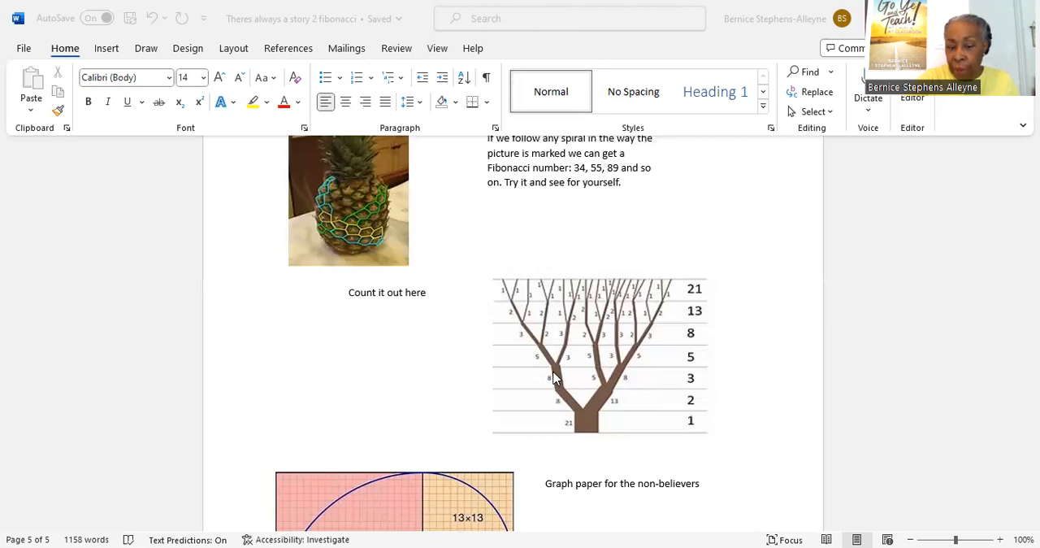
mouse_move(554, 365)
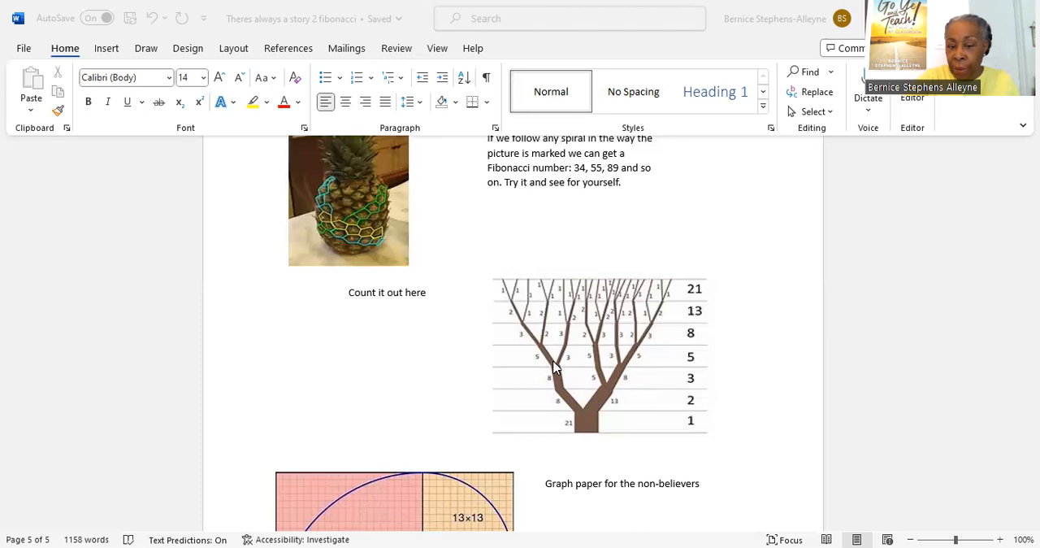
mouse_move(568, 335)
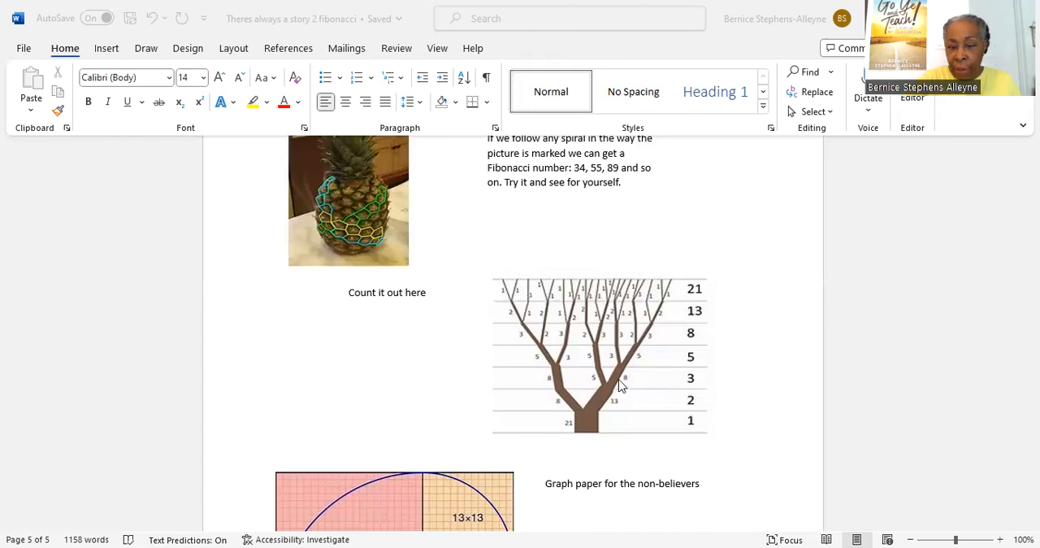
mouse_move(626, 372)
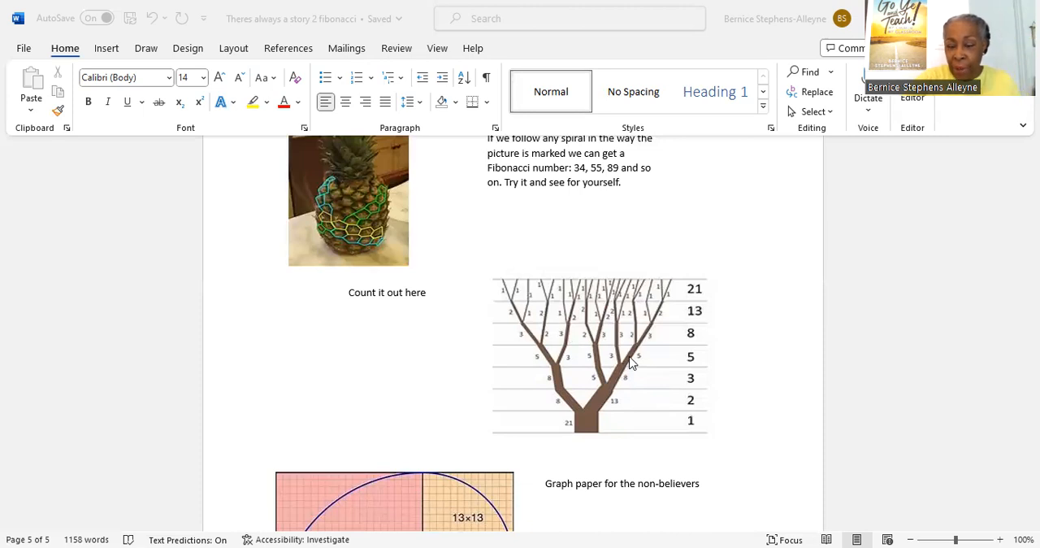
mouse_move(566, 354)
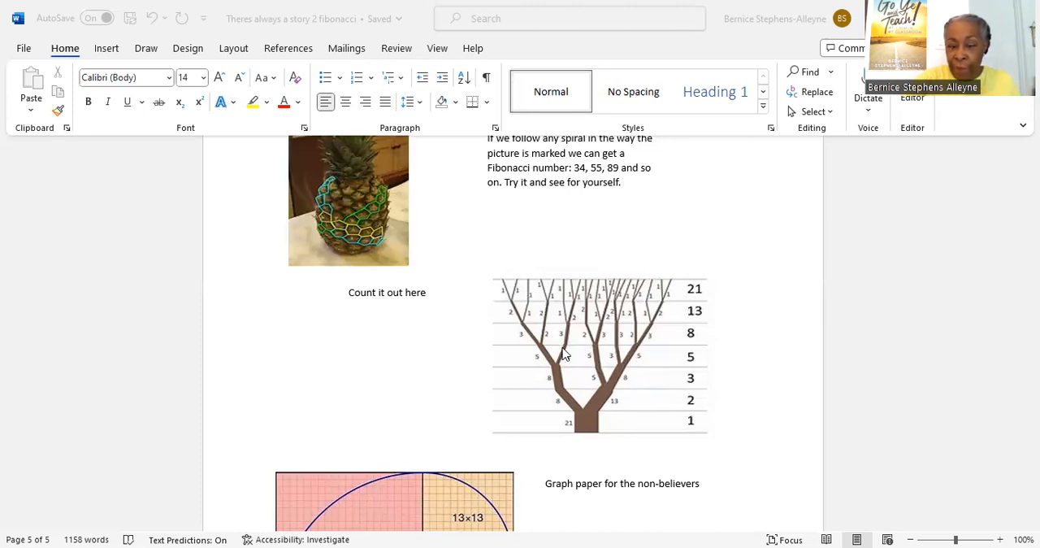
mouse_move(537, 348)
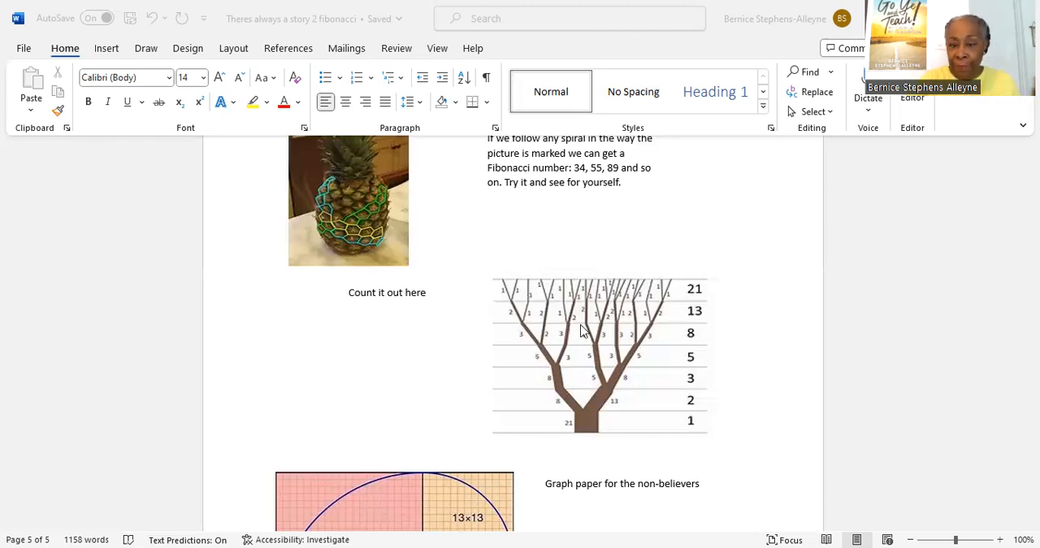
scroll("down", 3)
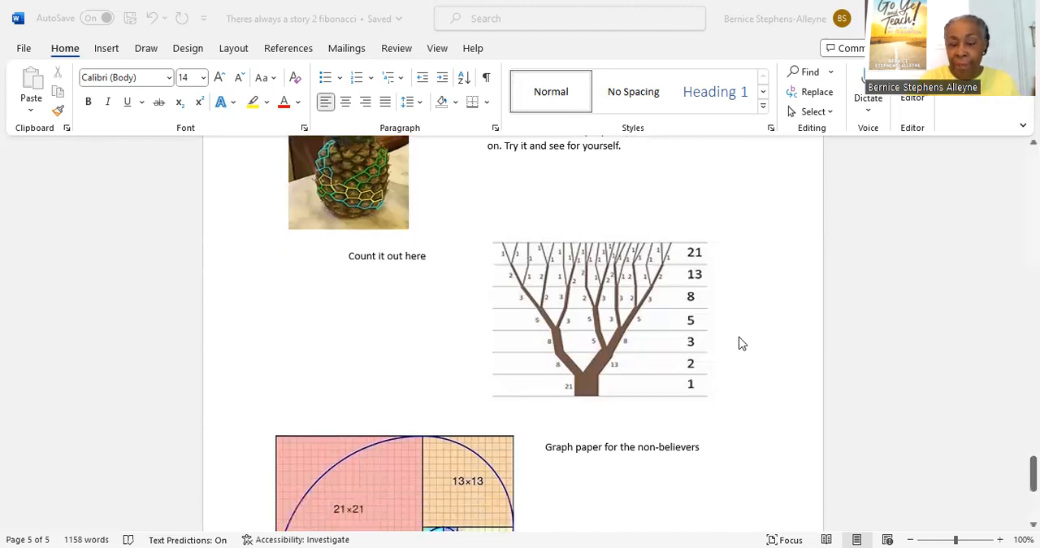
scroll("down", 3)
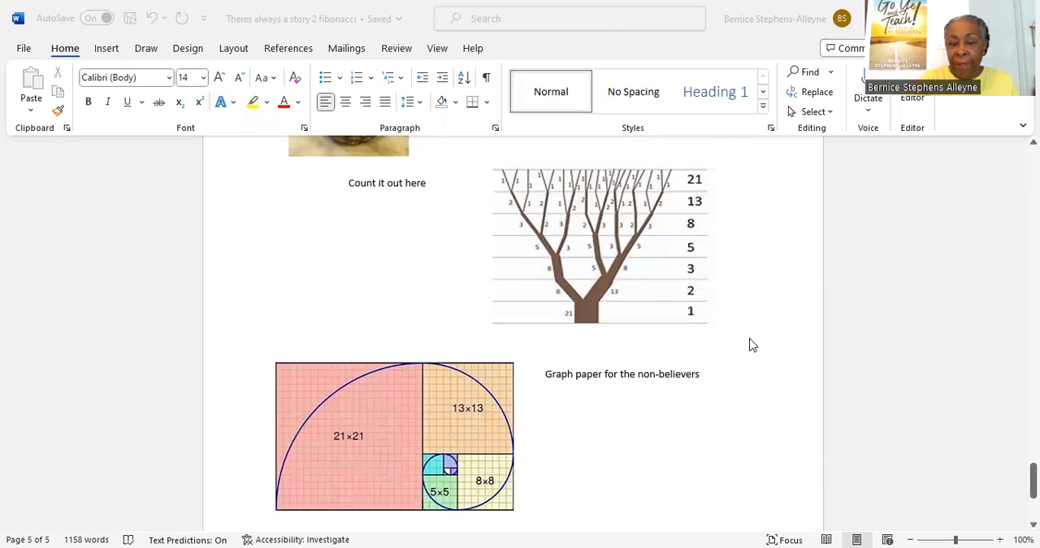
scroll("down", 3)
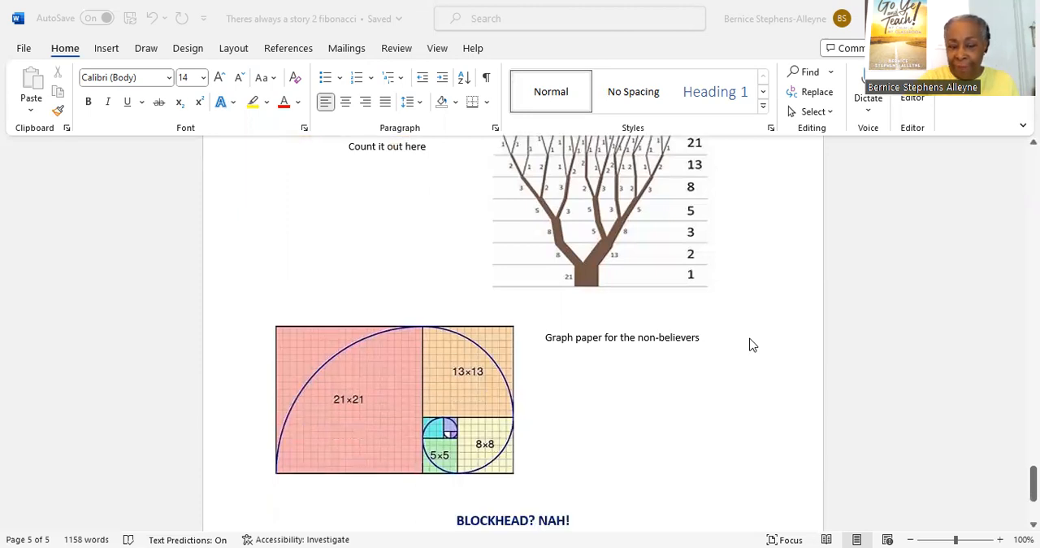
mouse_move(754, 345)
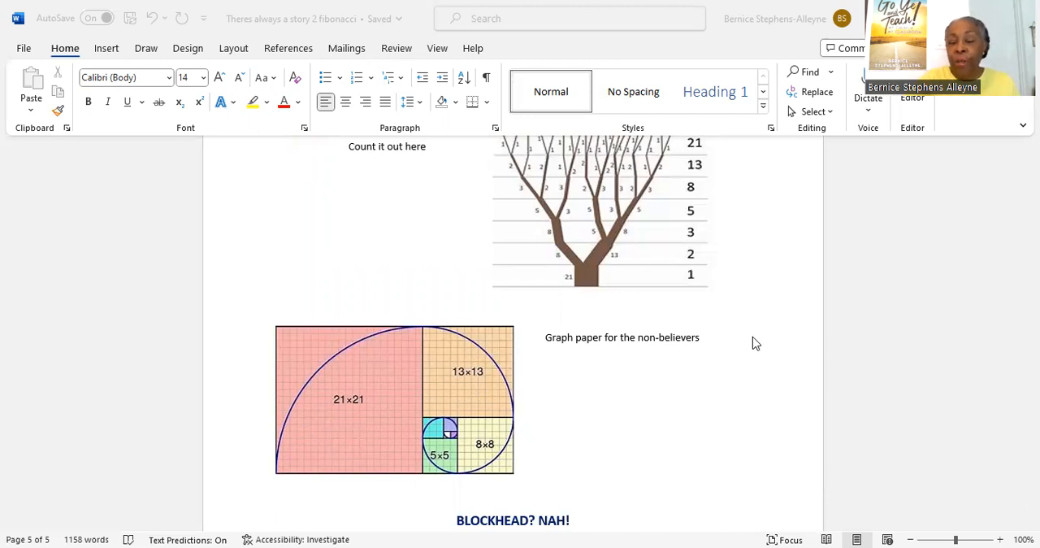
scroll("down", 3)
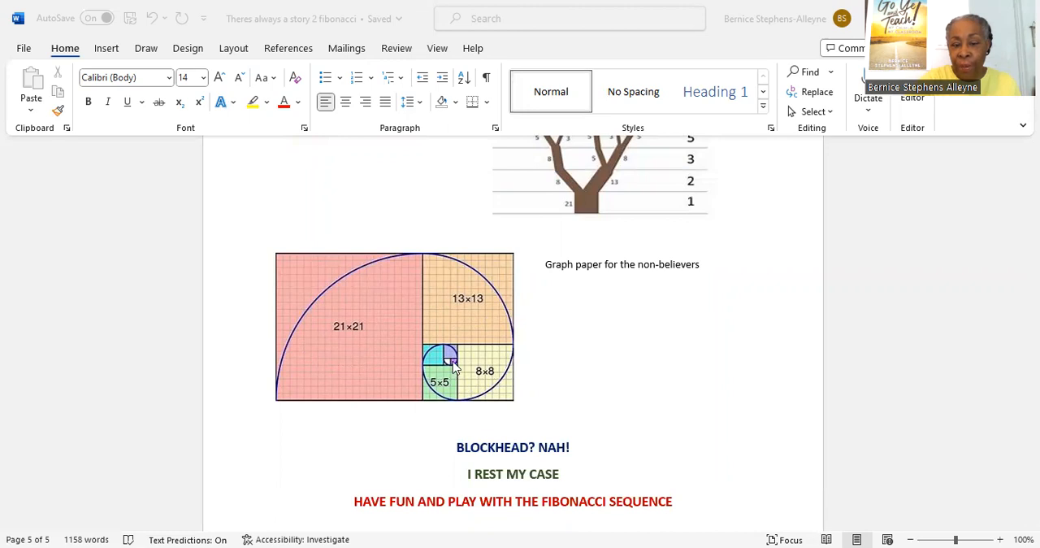
mouse_move(456, 365)
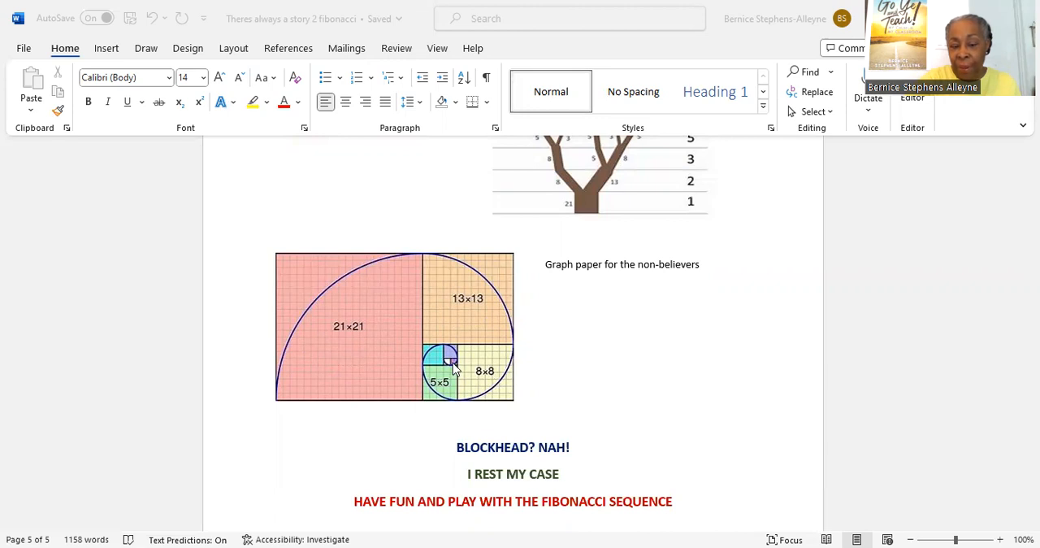
mouse_move(452, 358)
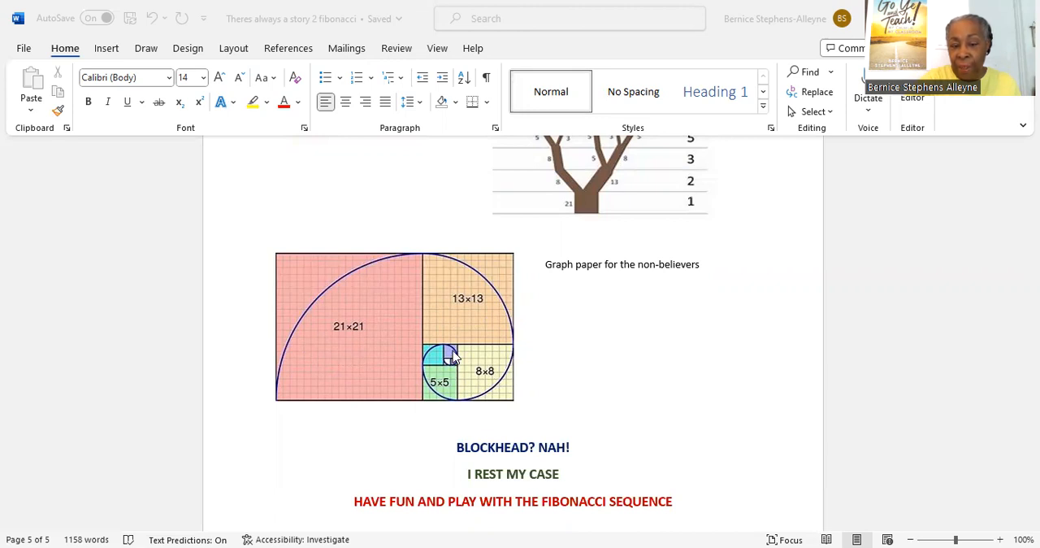
mouse_move(459, 370)
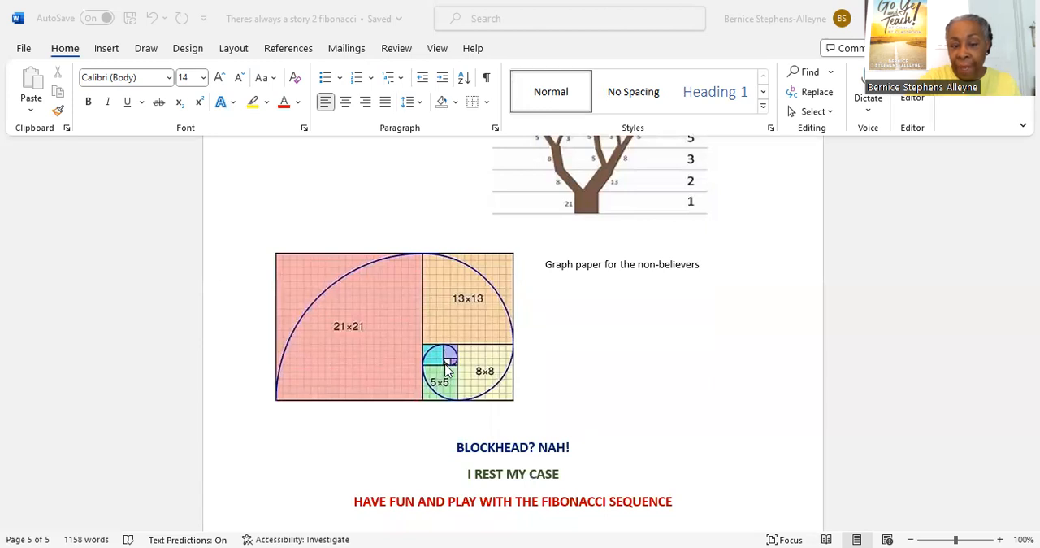
mouse_move(430, 345)
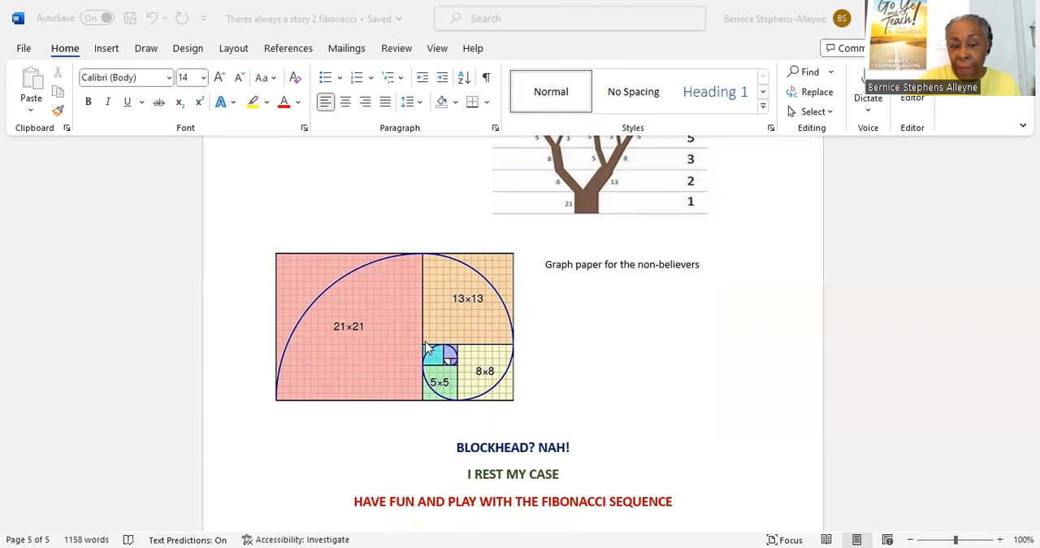
mouse_move(458, 364)
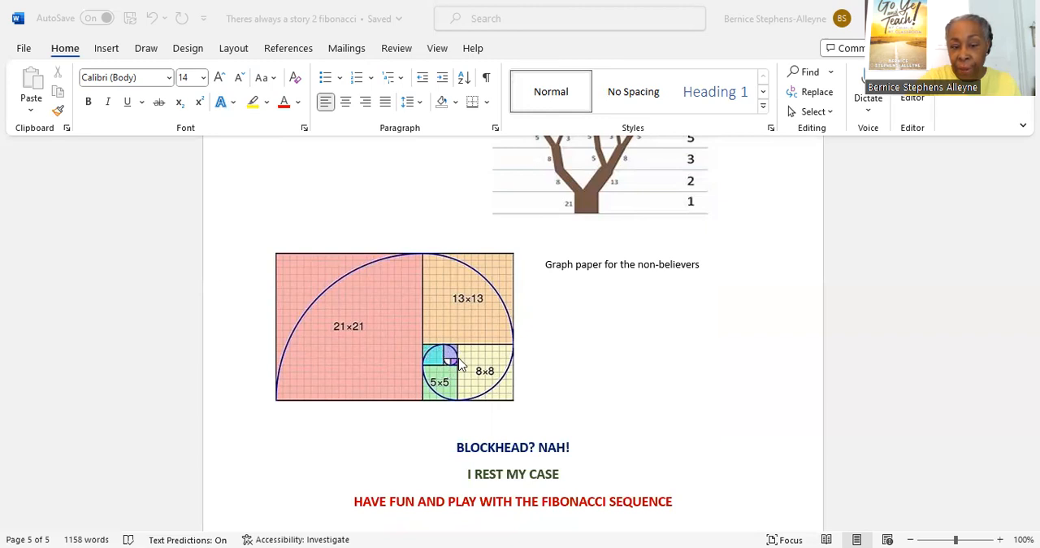
mouse_move(449, 358)
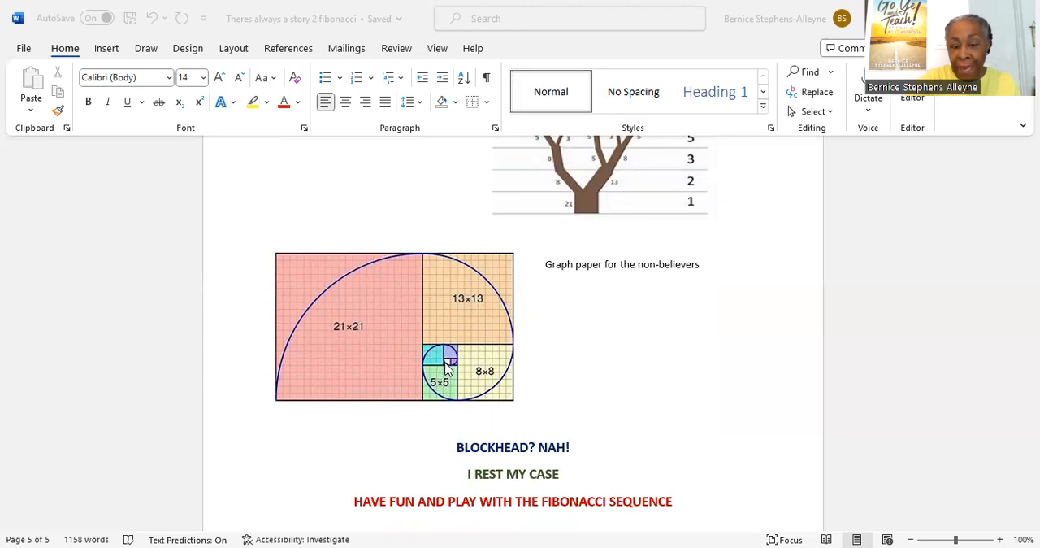
mouse_move(435, 372)
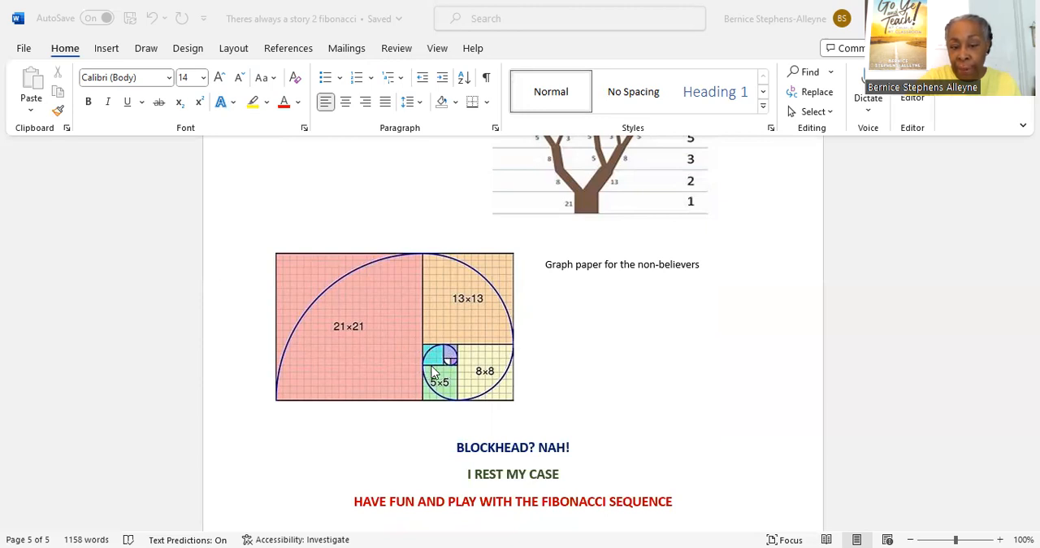
mouse_move(430, 374)
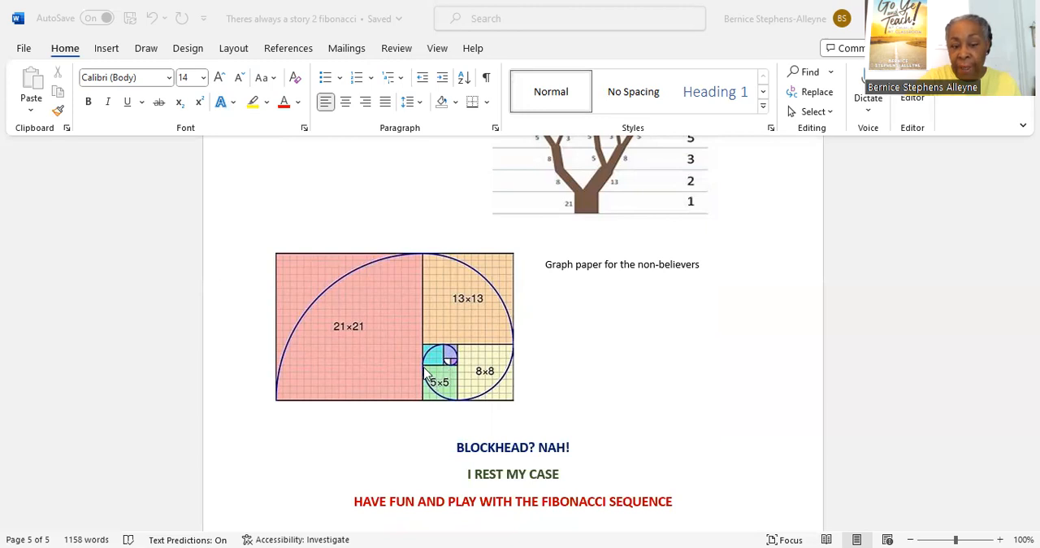
mouse_move(431, 400)
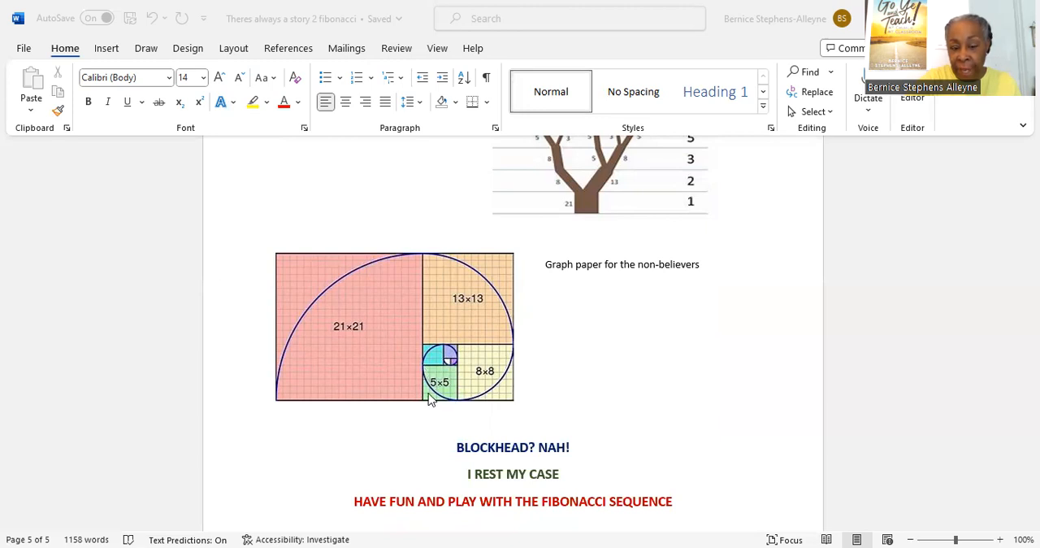
mouse_move(465, 404)
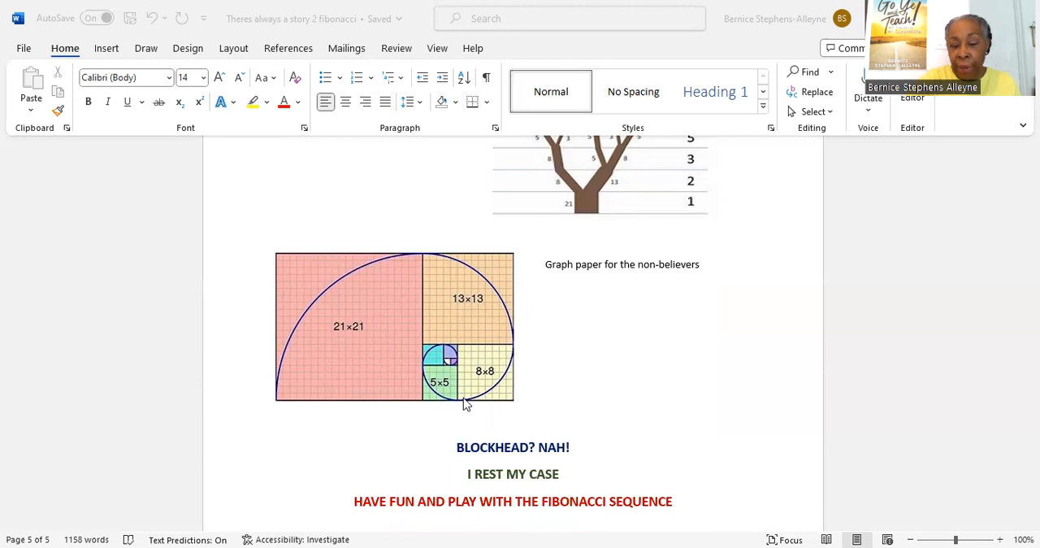
mouse_move(504, 386)
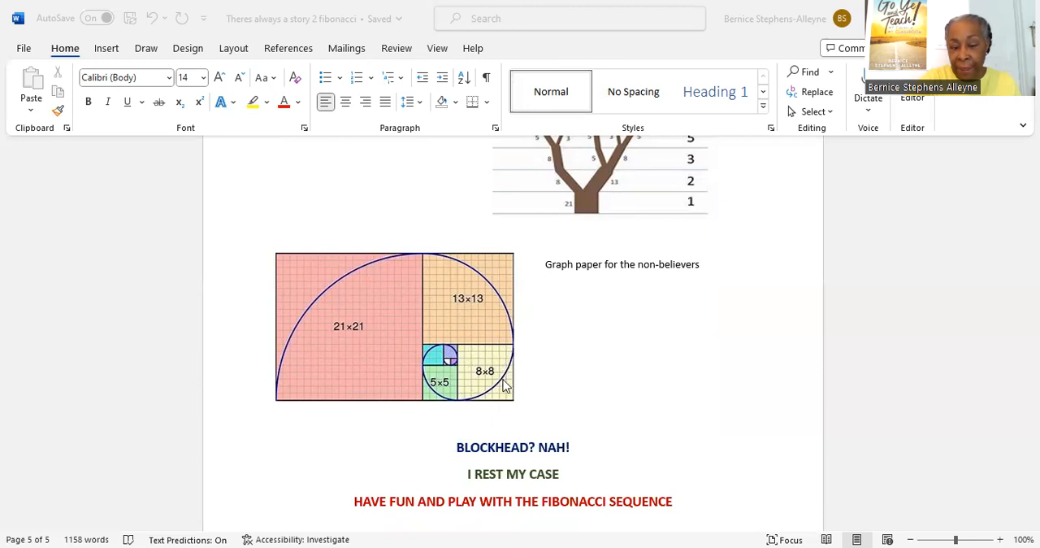
mouse_move(285, 342)
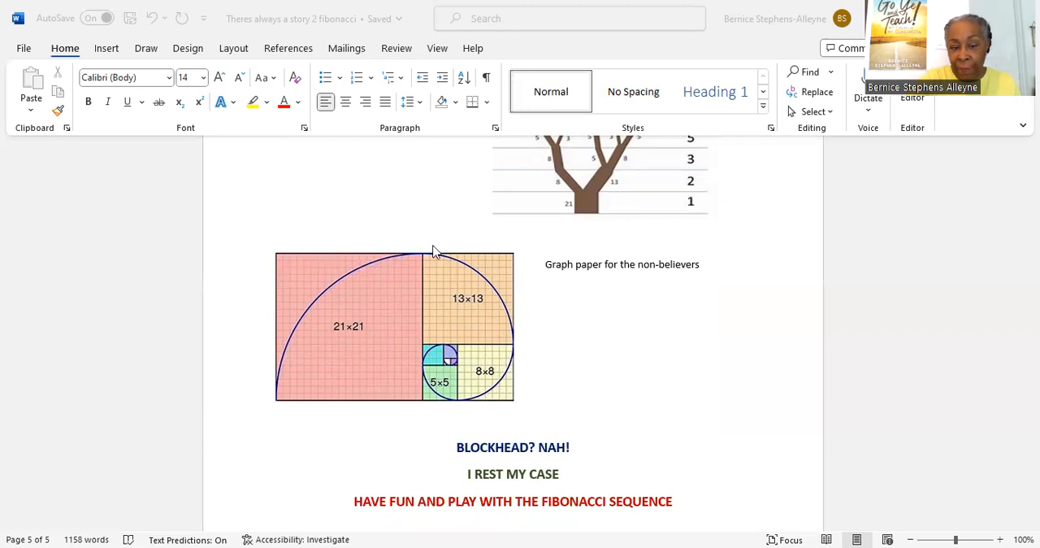
mouse_move(500, 317)
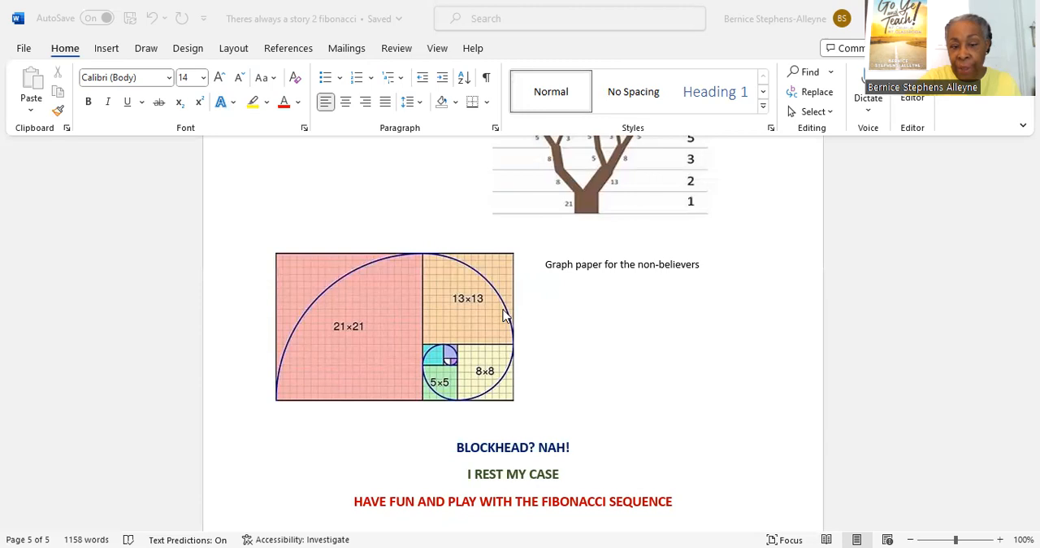
mouse_move(488, 328)
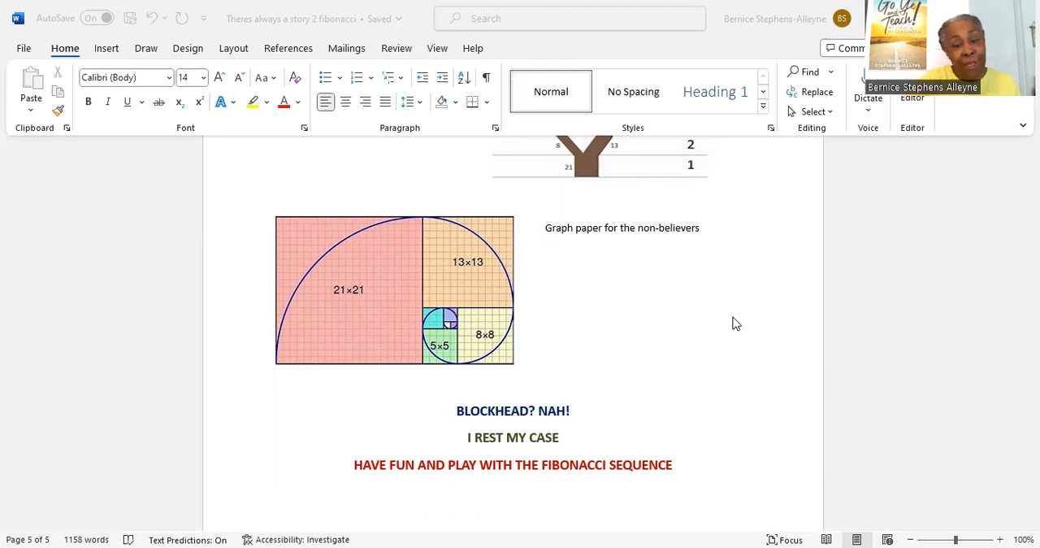
mouse_move(728, 319)
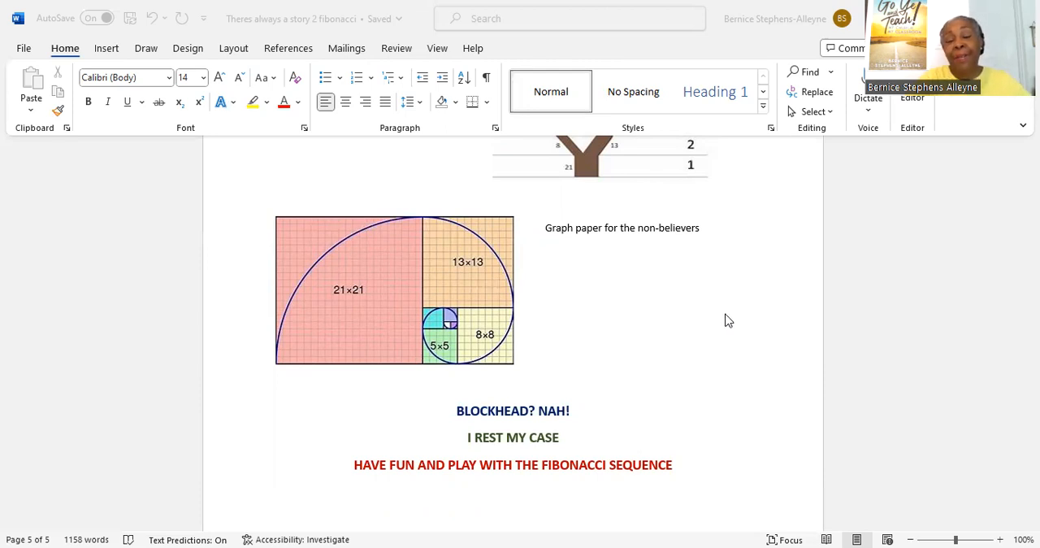
scroll("down", 3)
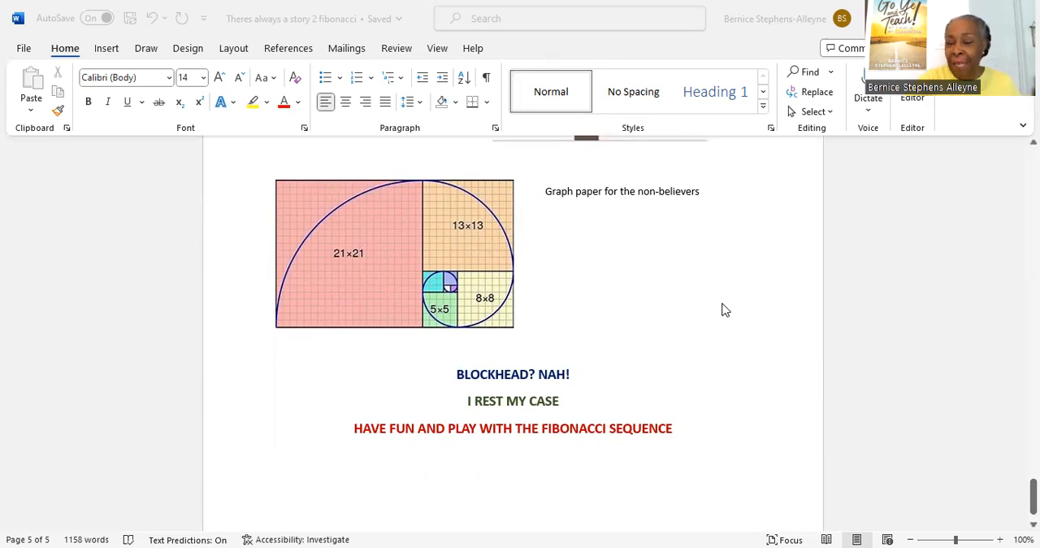
mouse_move(725, 300)
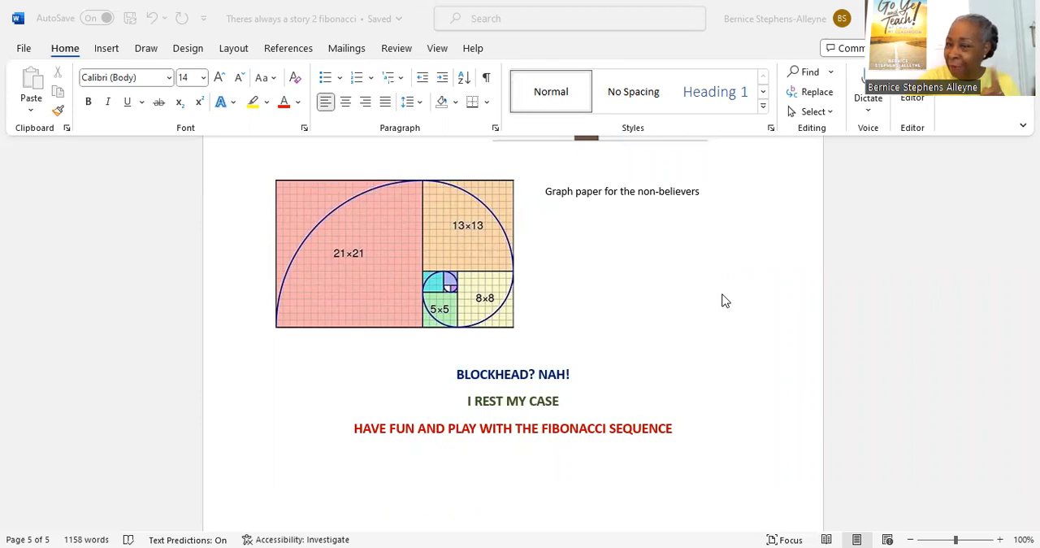
mouse_move(719, 270)
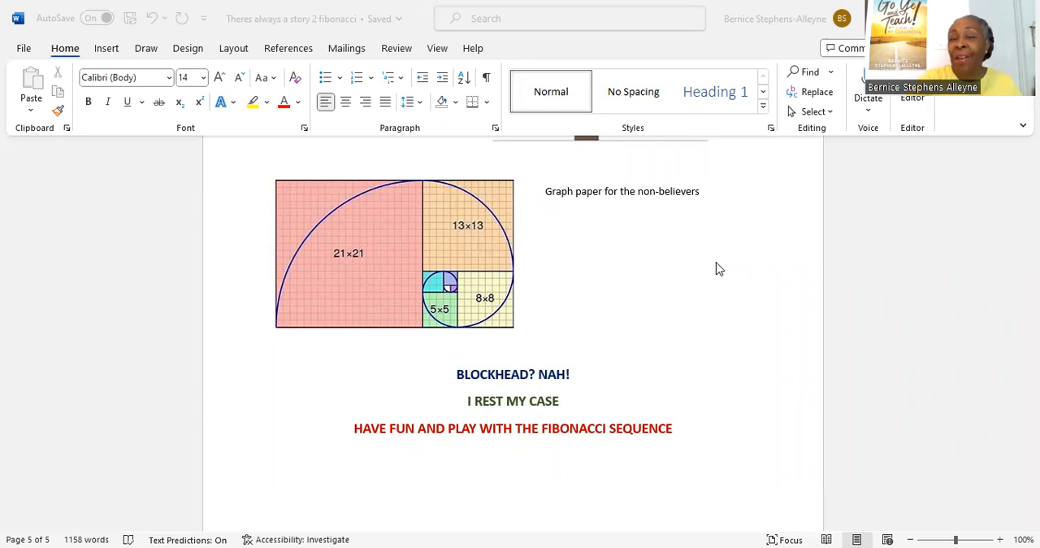